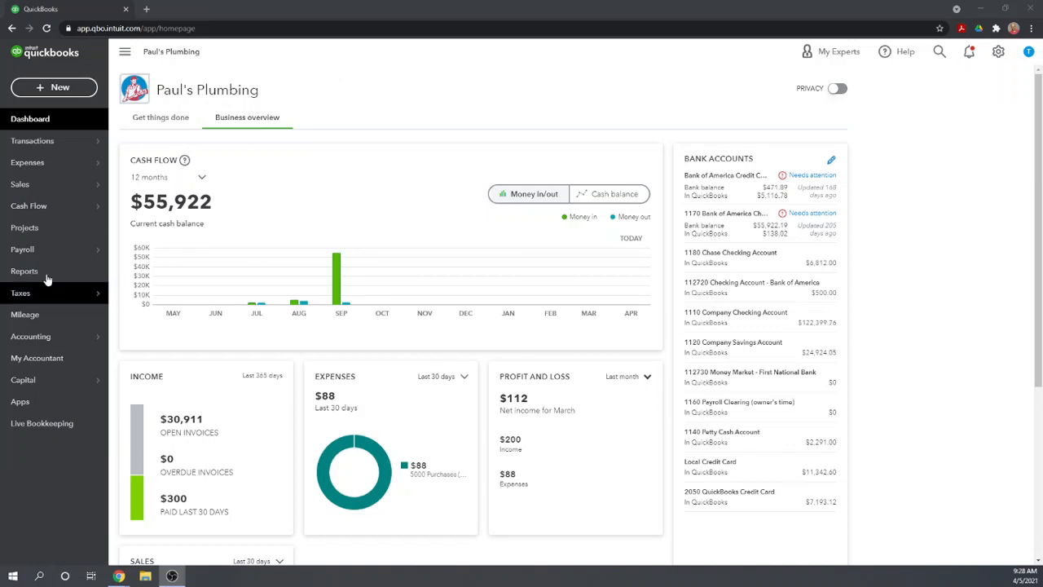
mouse_move(54, 88)
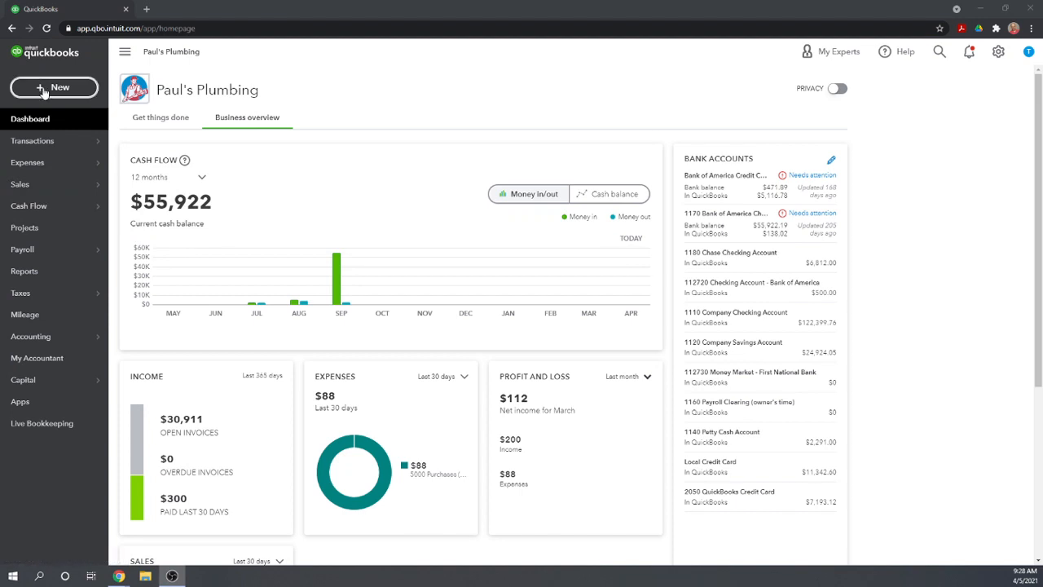
- Create a new sales receipt from the + New menu on the dashboard
left_click(54, 88)
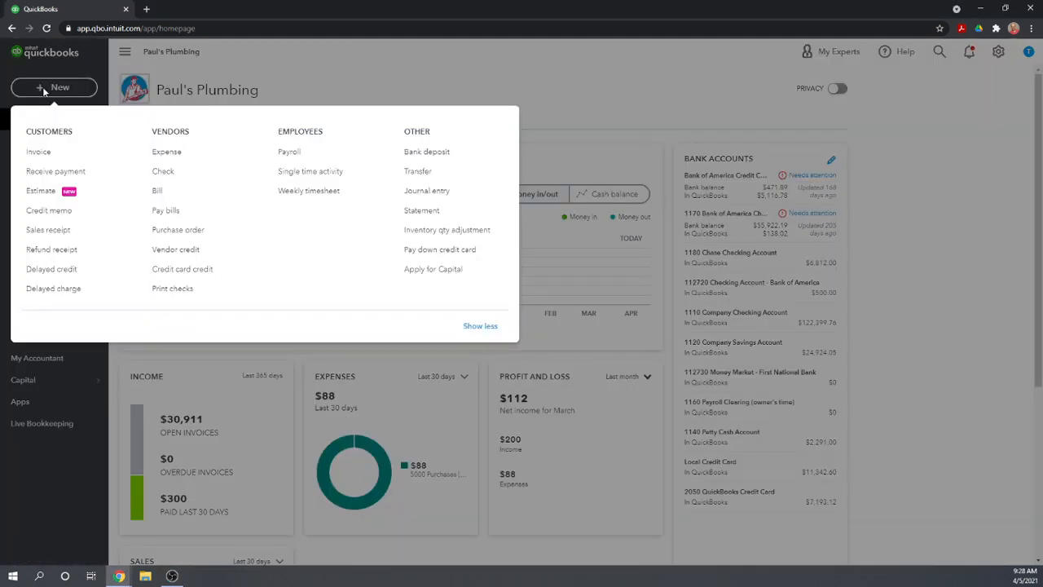
mouse_move(56, 171)
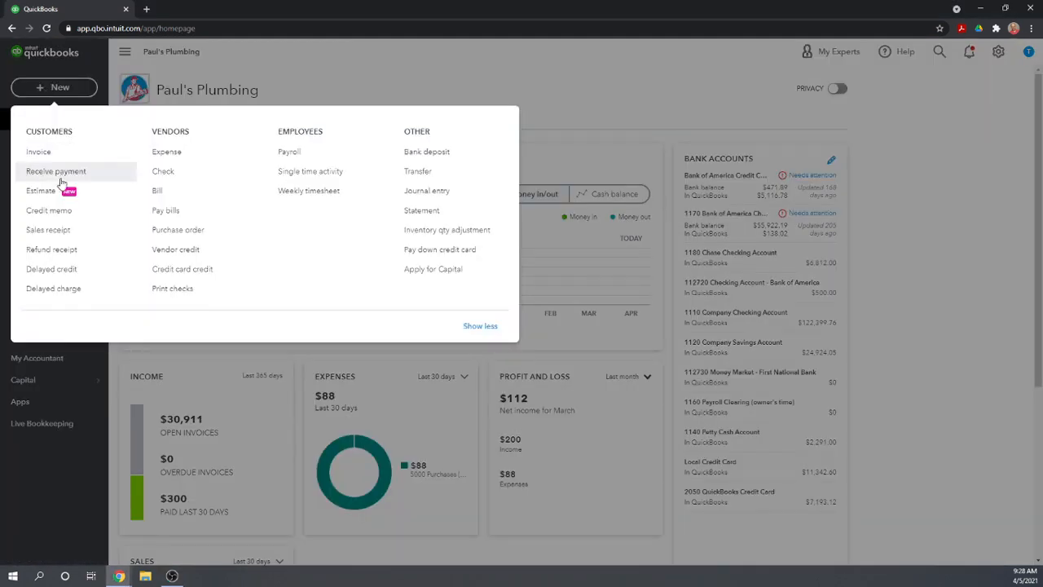
mouse_move(49, 228)
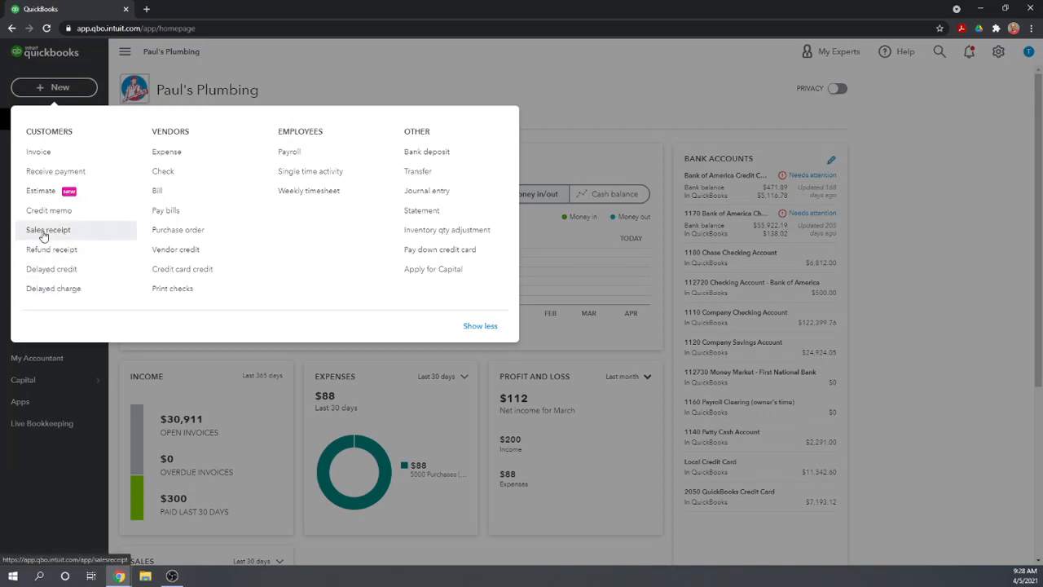
left_click(47, 229)
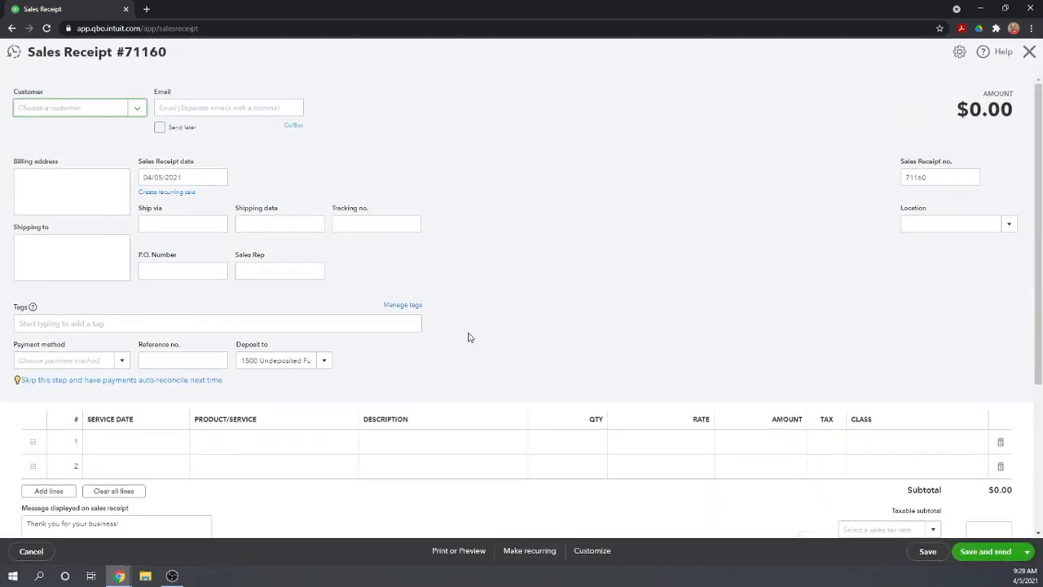
mouse_move(571, 254)
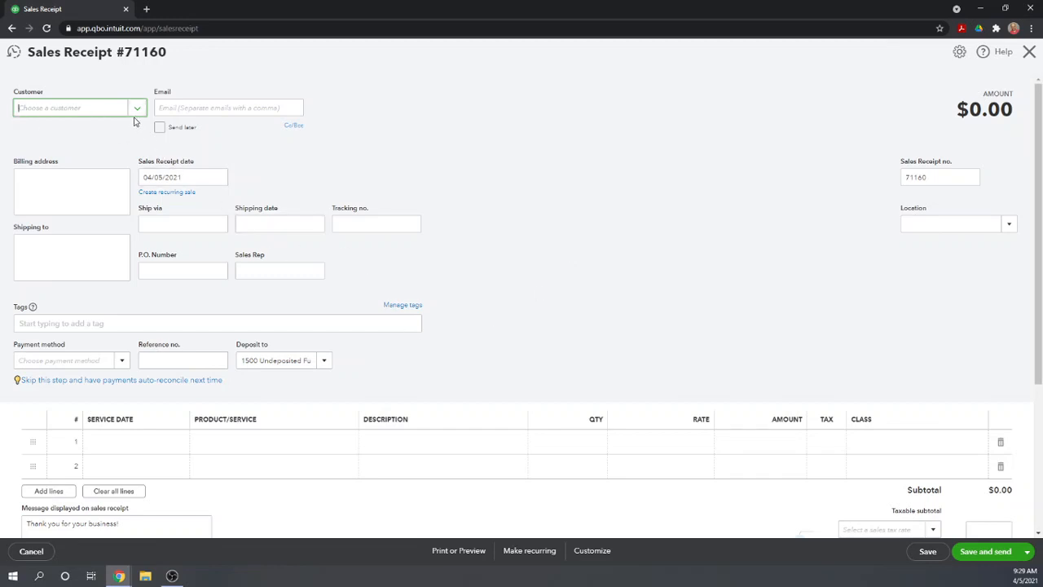
left_click(74, 108)
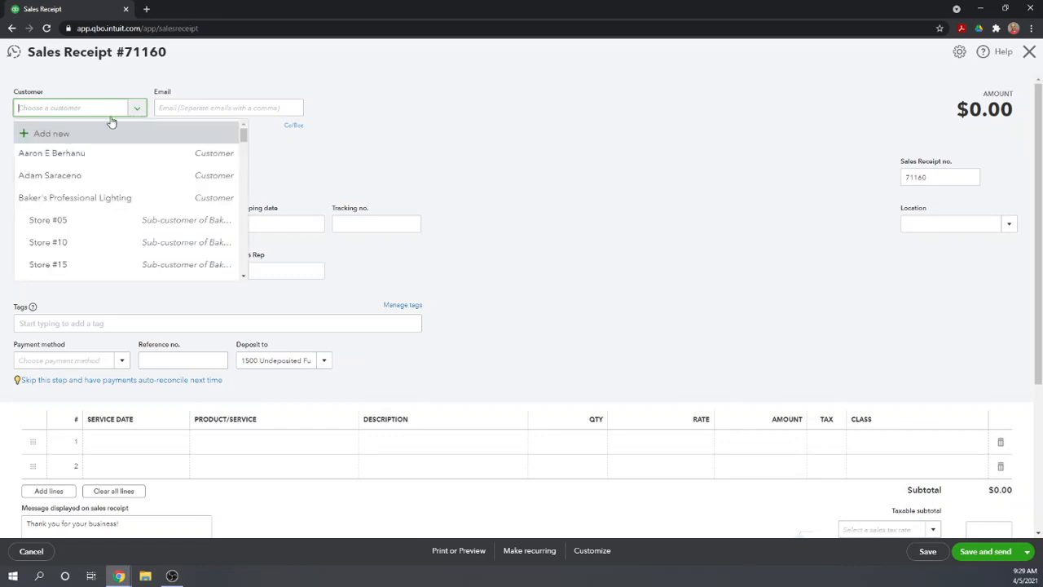
mouse_move(65, 154)
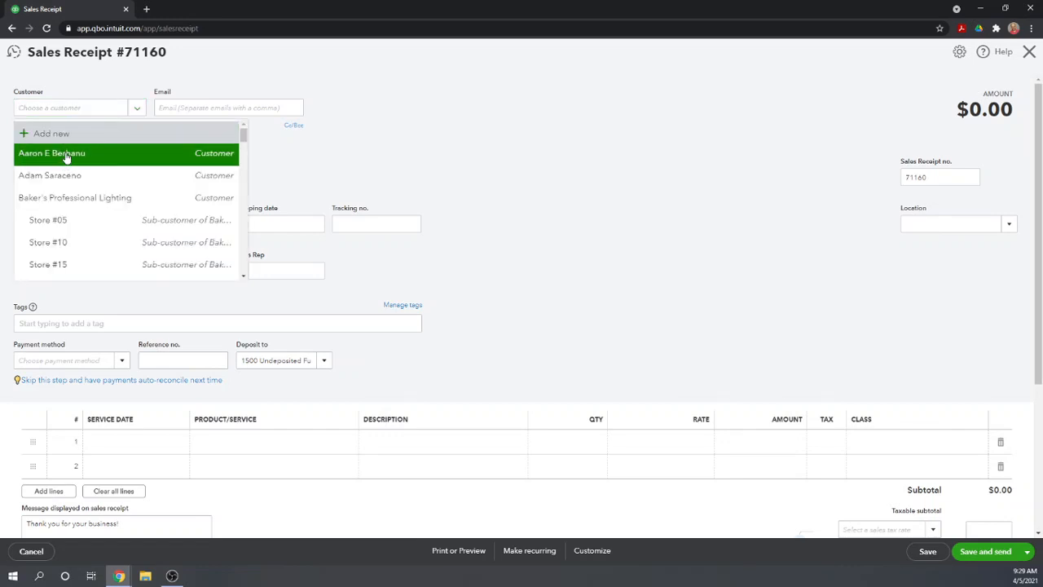
left_click(52, 153)
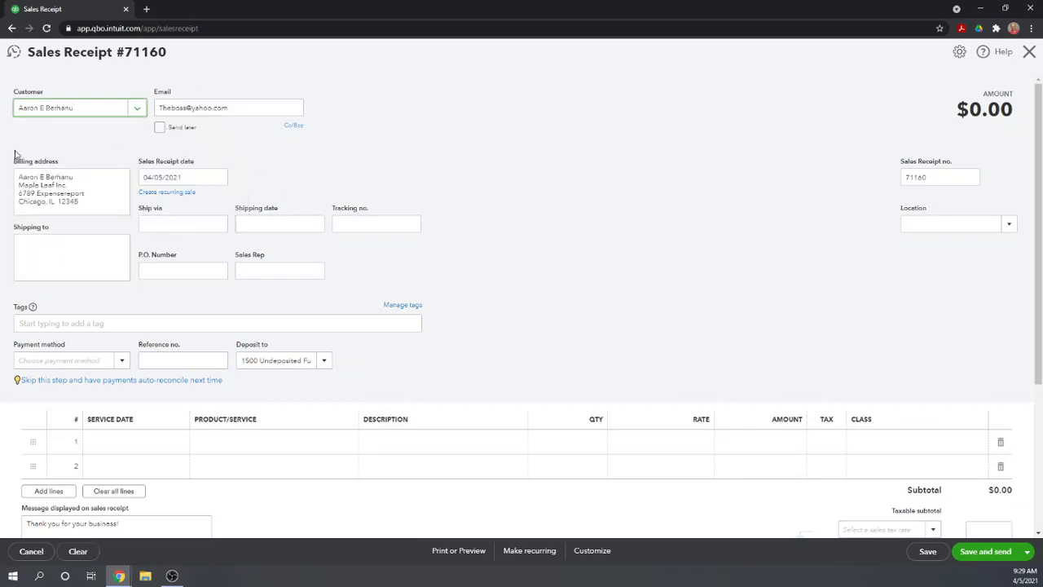
mouse_move(582, 232)
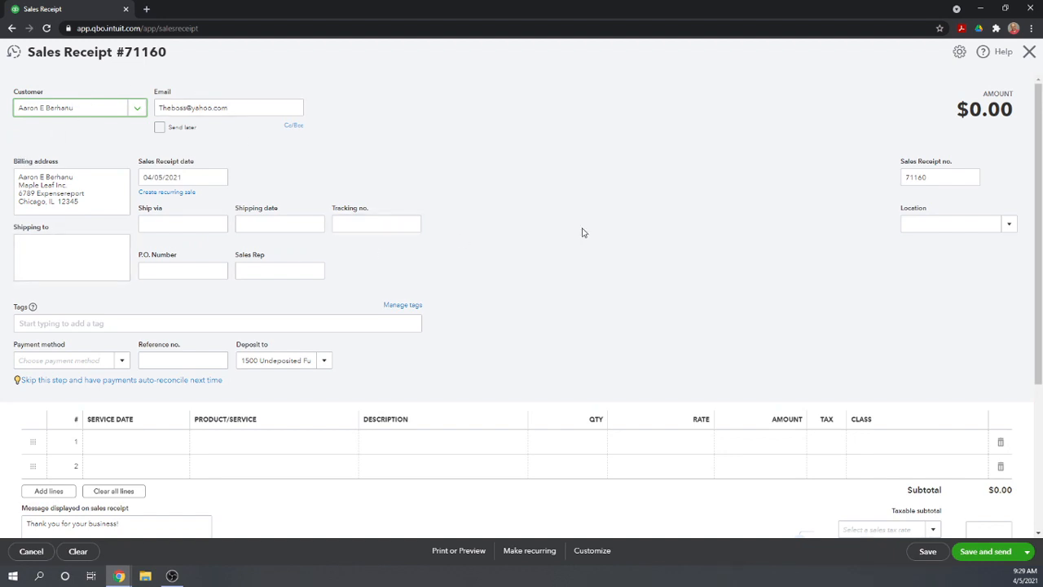
scroll("down", 3)
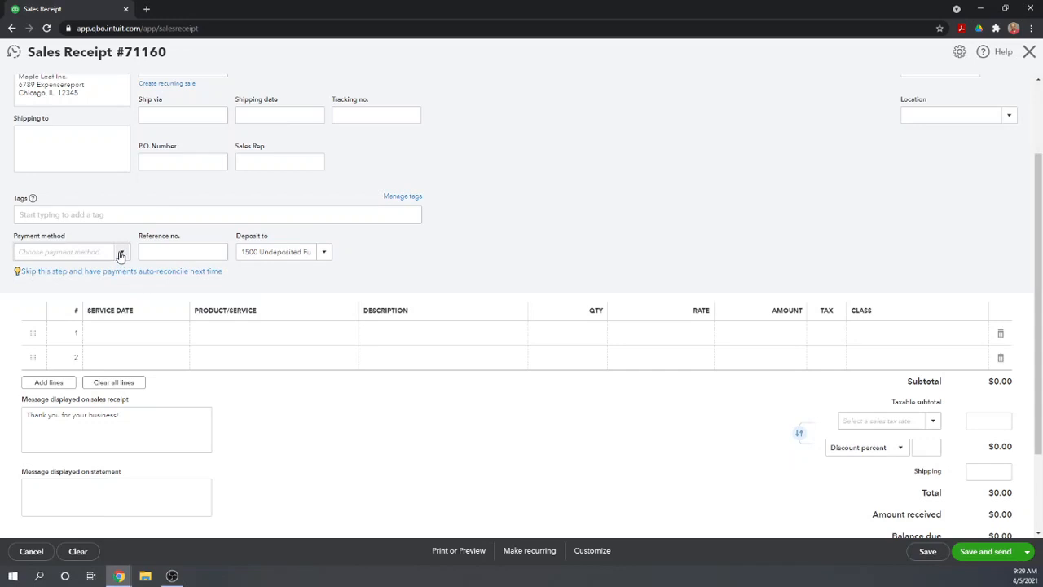
left_click(120, 251)
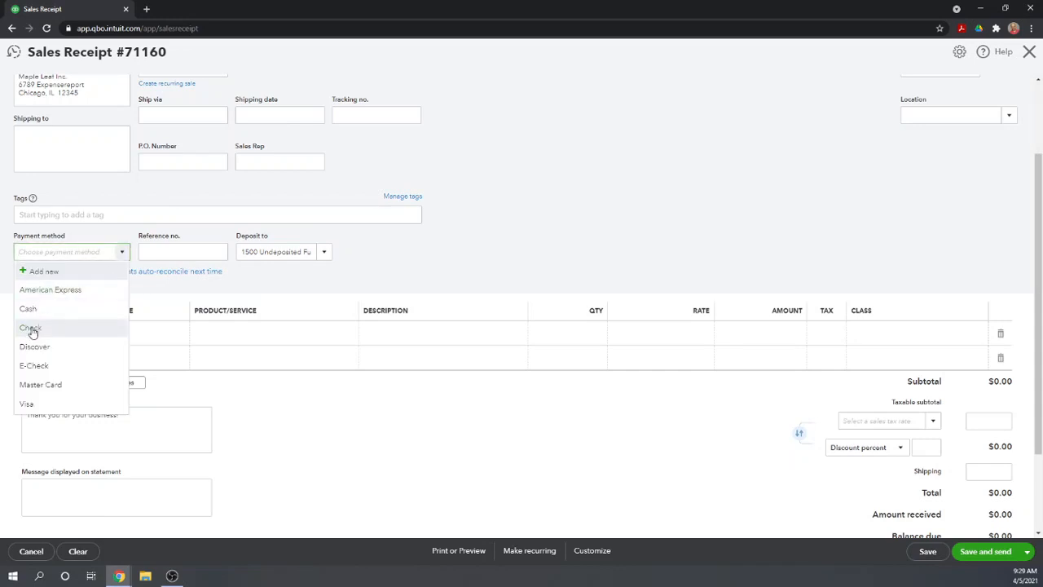
left_click(29, 327)
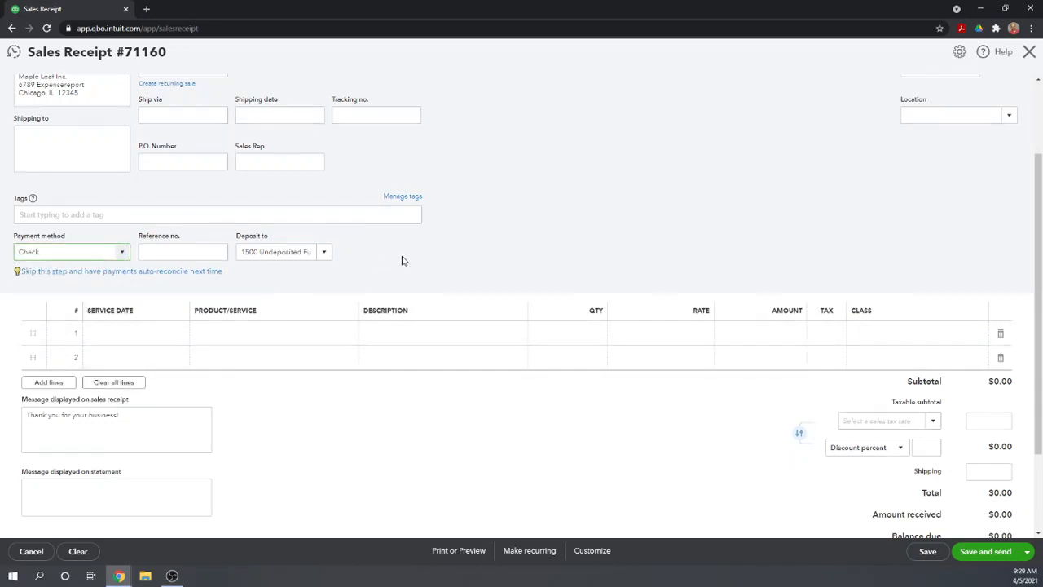
scroll("up", 3)
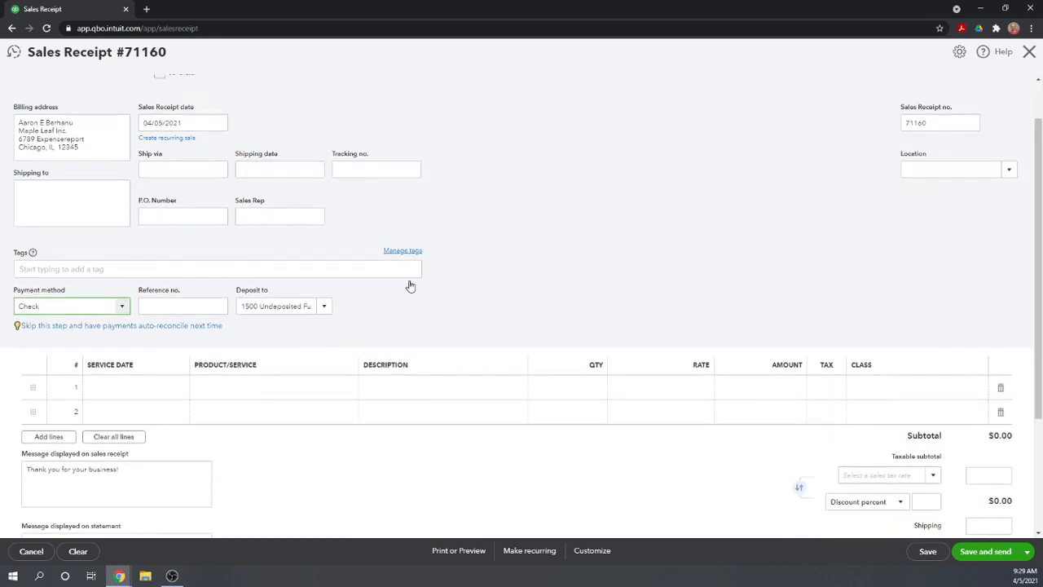
scroll("down", 3)
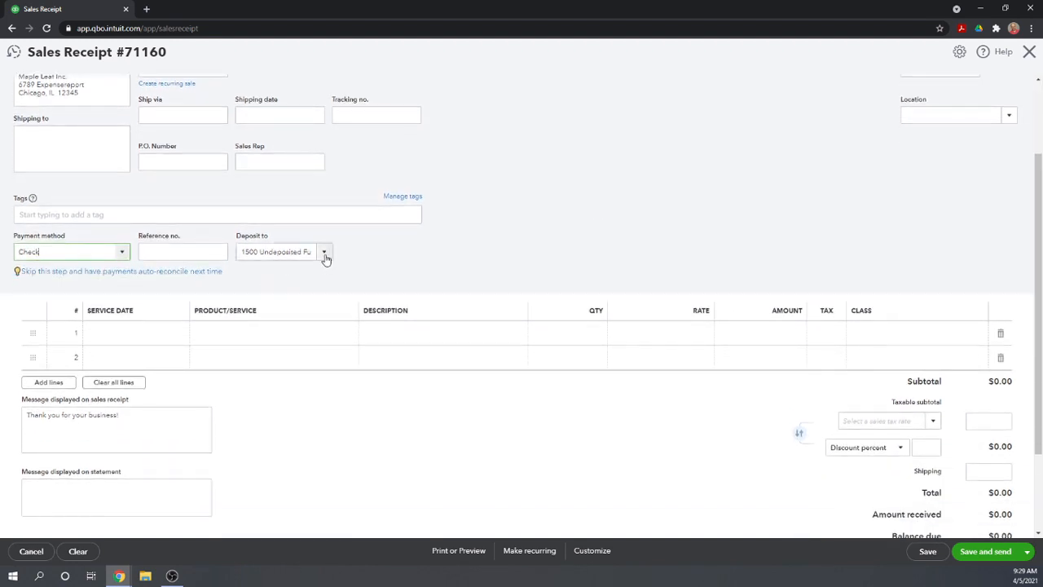
left_click(324, 251)
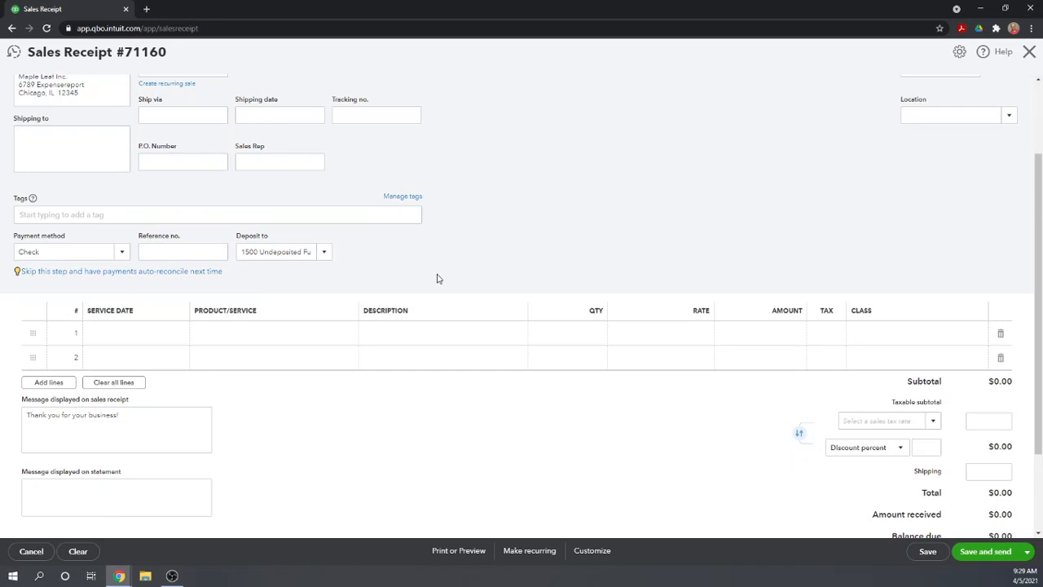
mouse_move(476, 280)
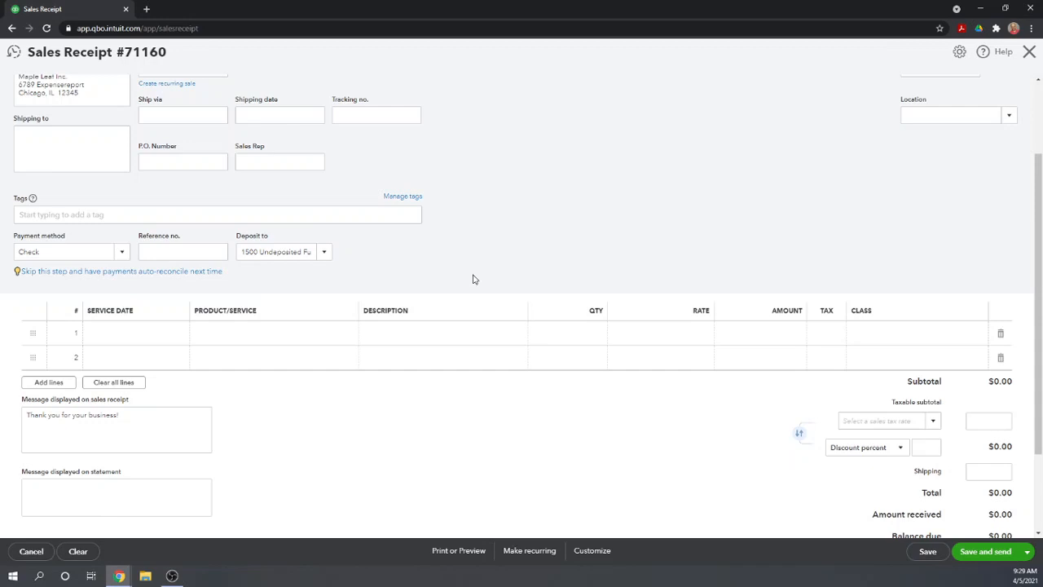
mouse_move(293, 287)
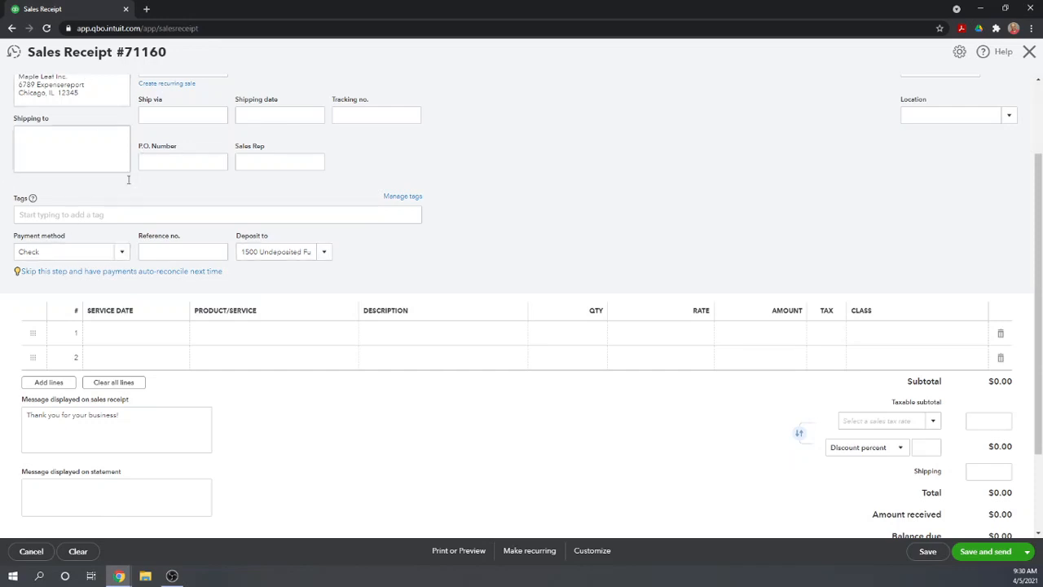
- Enter reference number 1000 and a first line dated 04/05/2021 for Brushed Nickel with Opal Glass
left_click(182, 251)
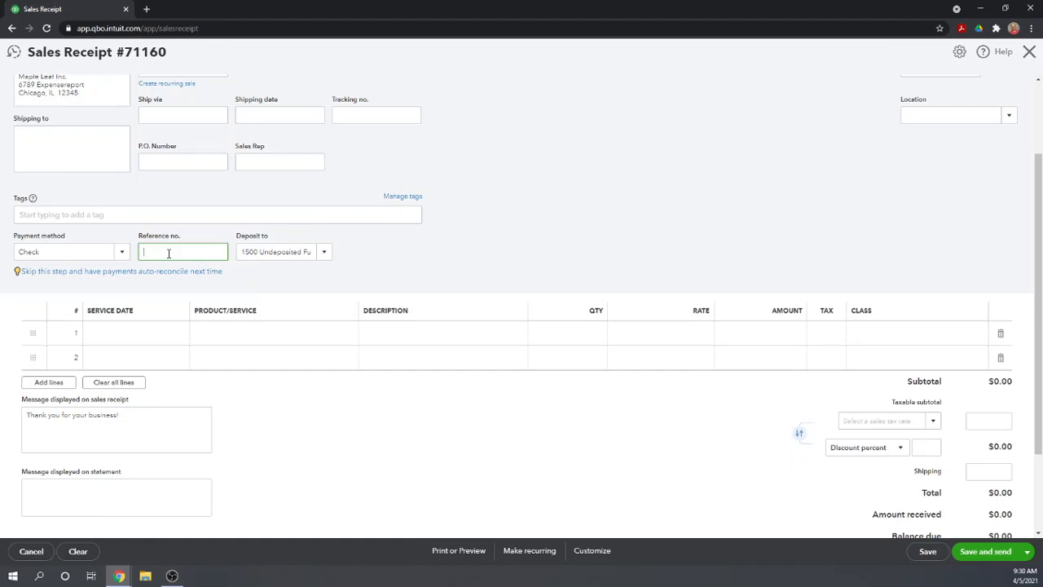
type("100")
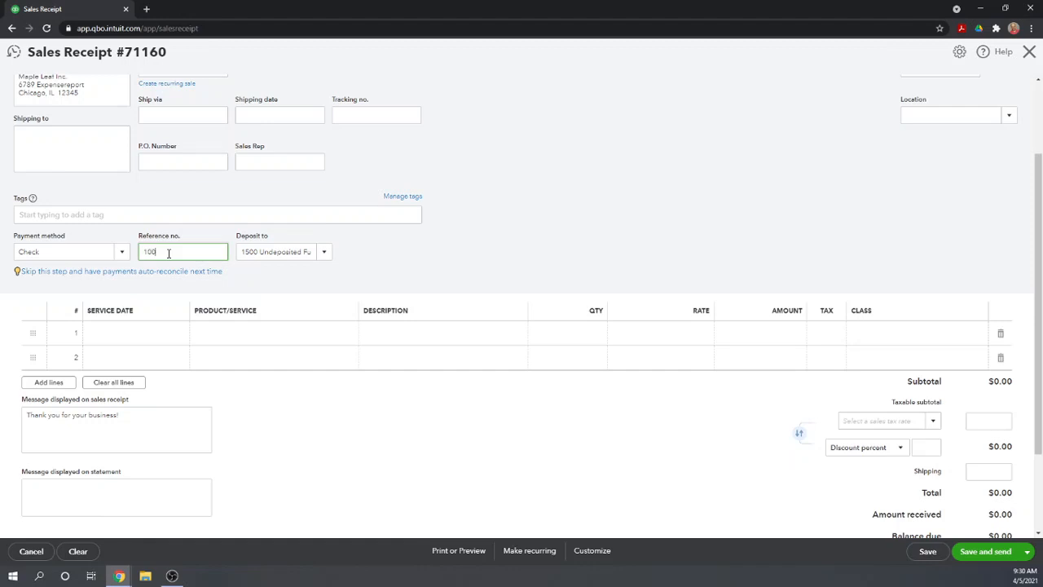
left_click(131, 333)
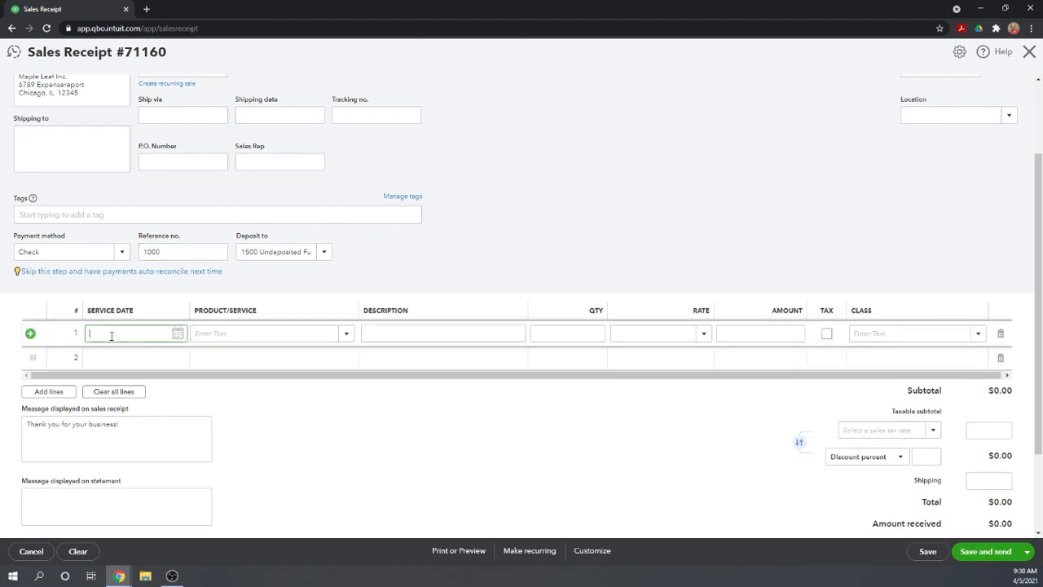
left_click(177, 333)
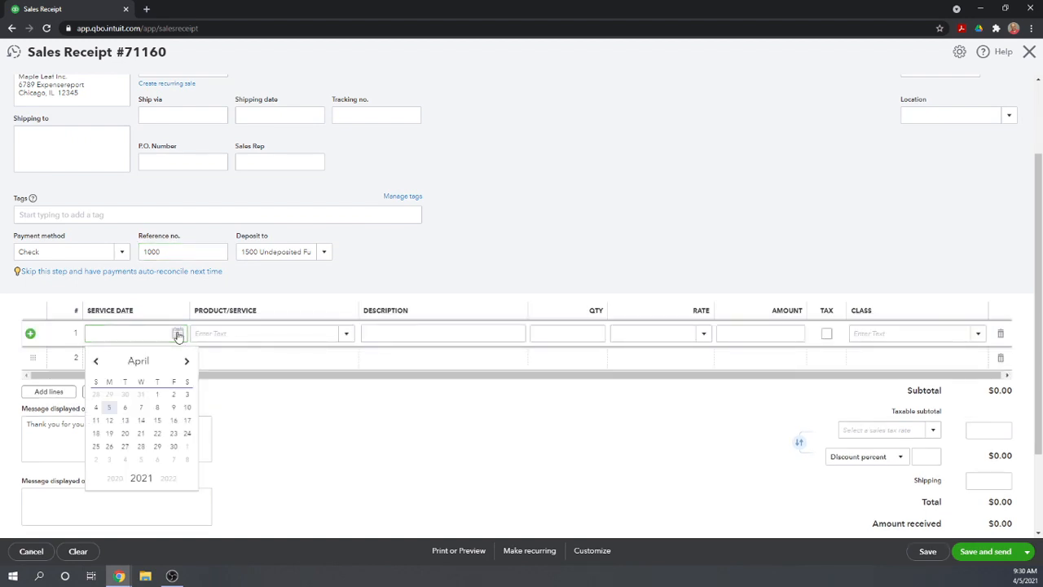
left_click(109, 408)
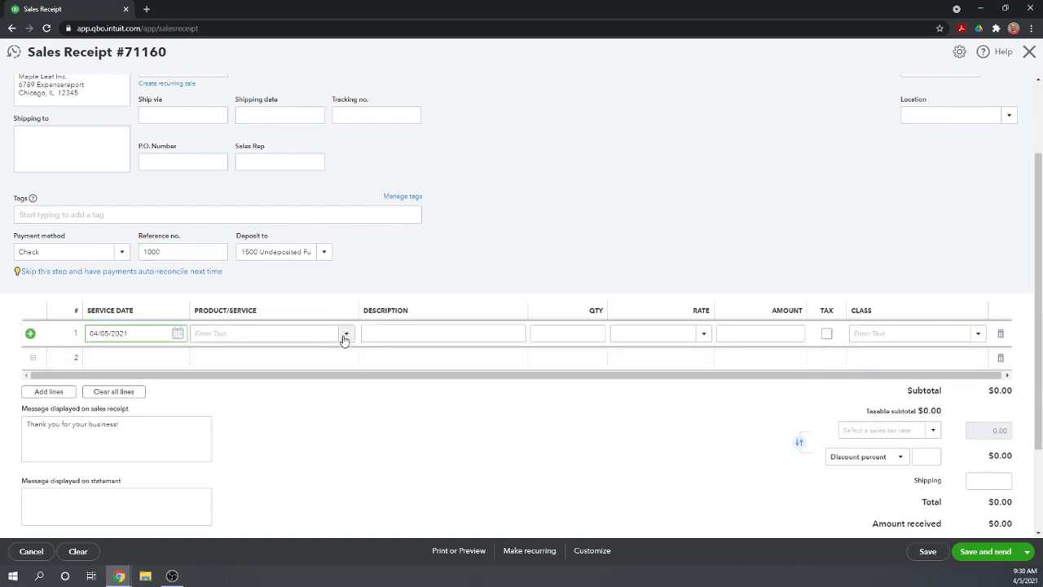
left_click(346, 333)
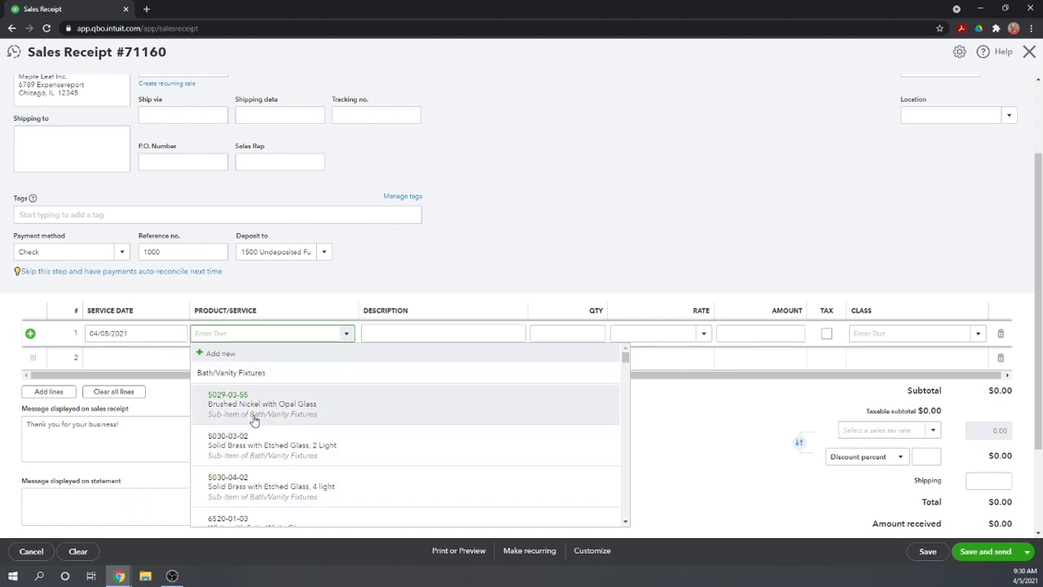
left_click(261, 404)
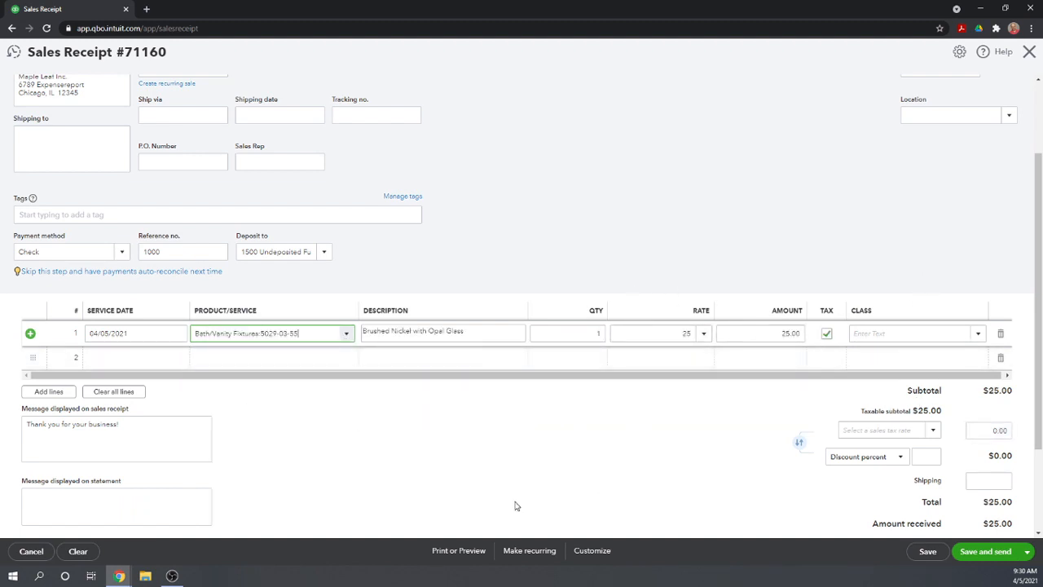
scroll("up", 3)
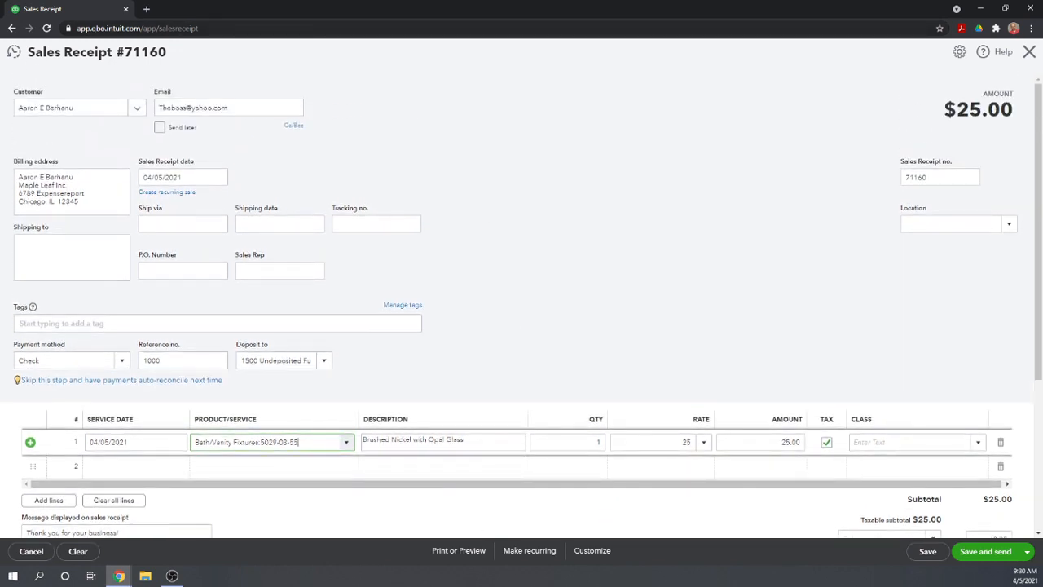
mouse_move(515, 321)
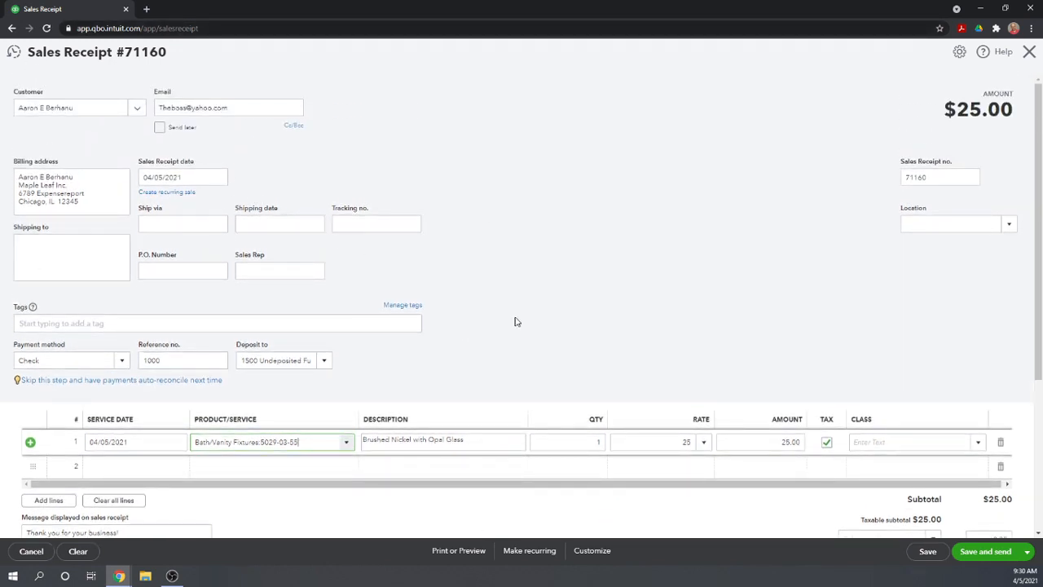
left_click(280, 271)
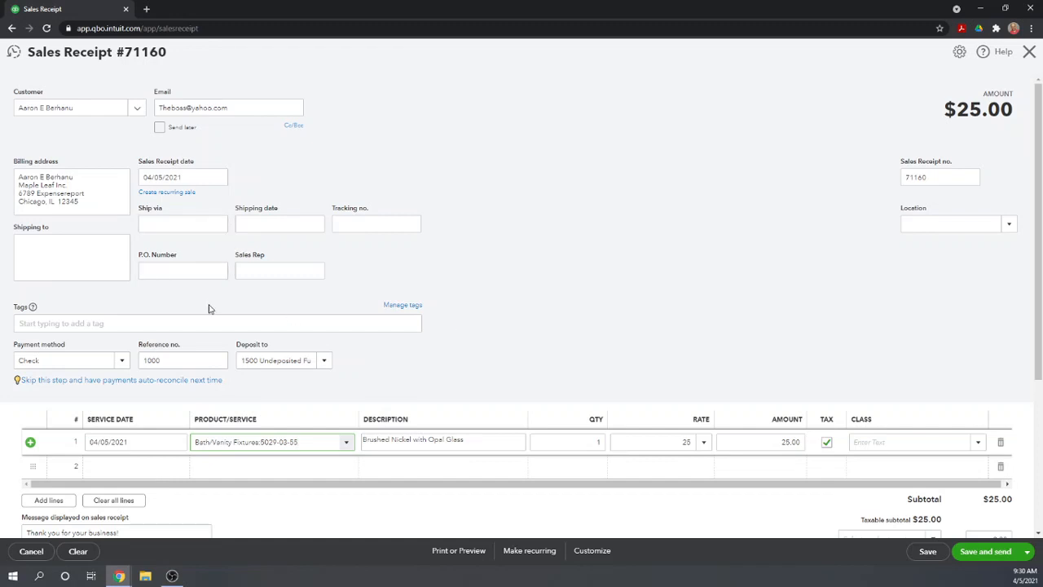
mouse_move(411, 338)
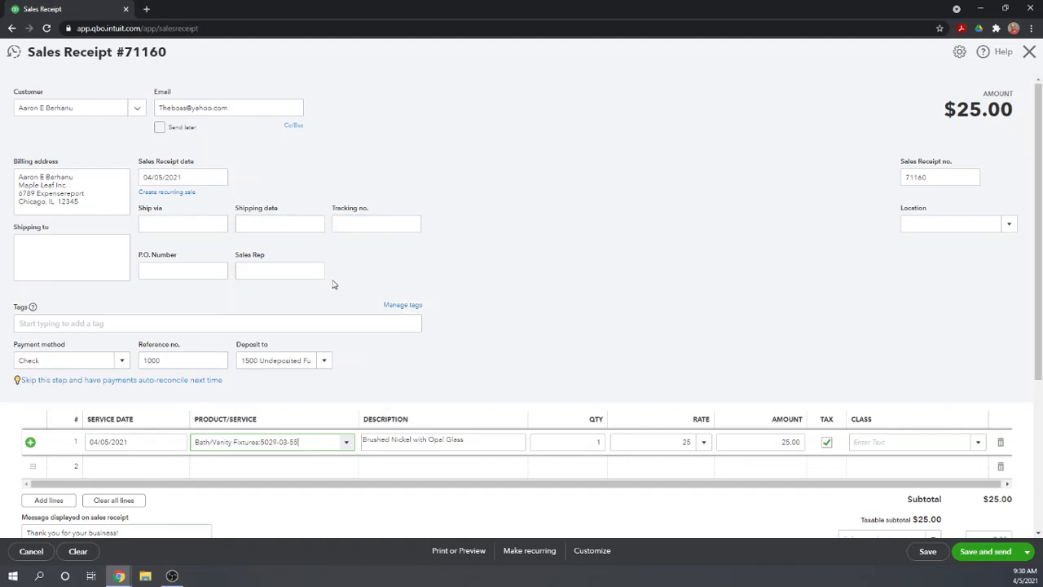
mouse_move(498, 313)
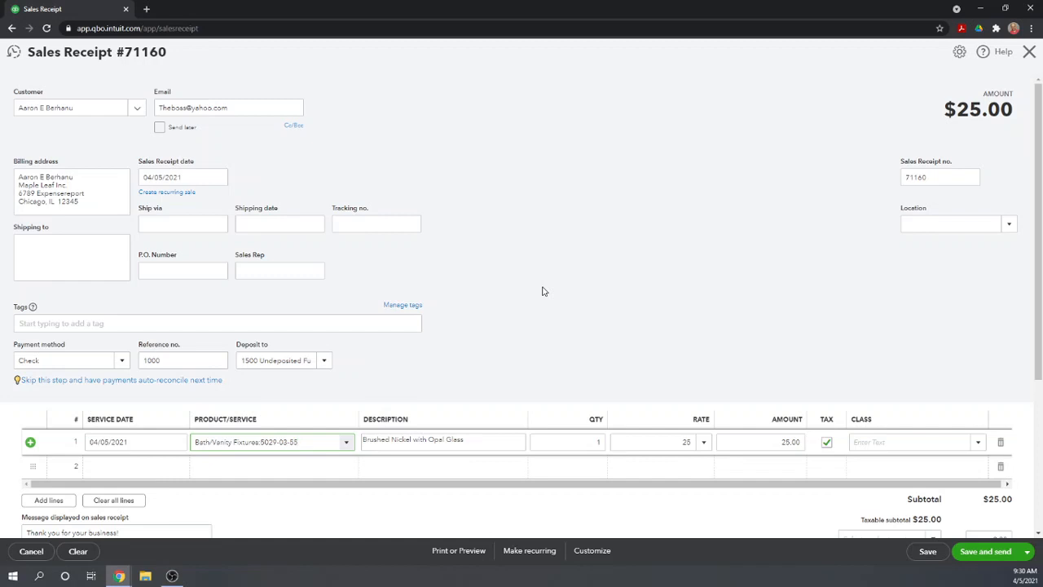
scroll("down", 3)
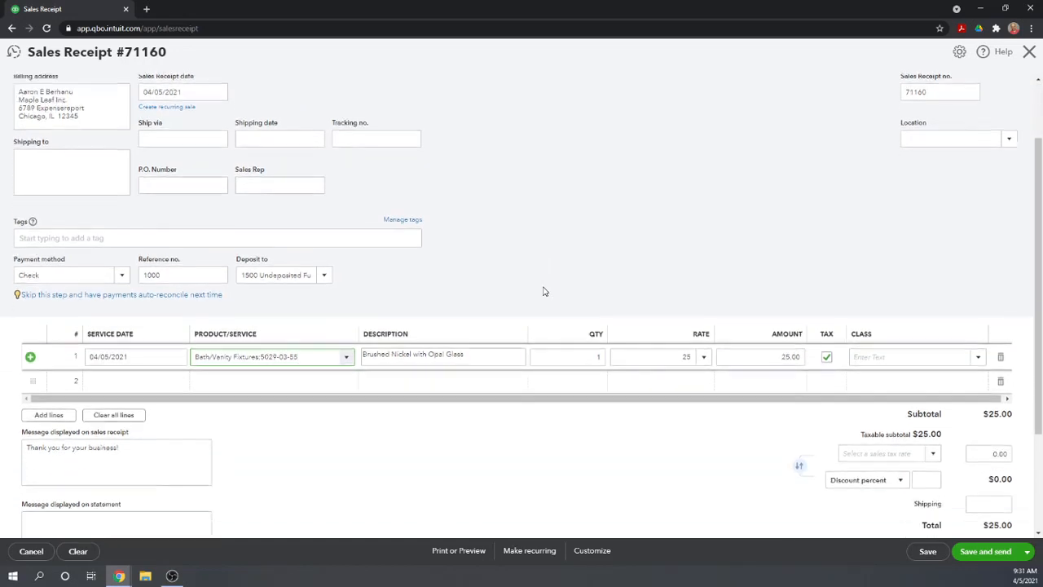
scroll("down", 3)
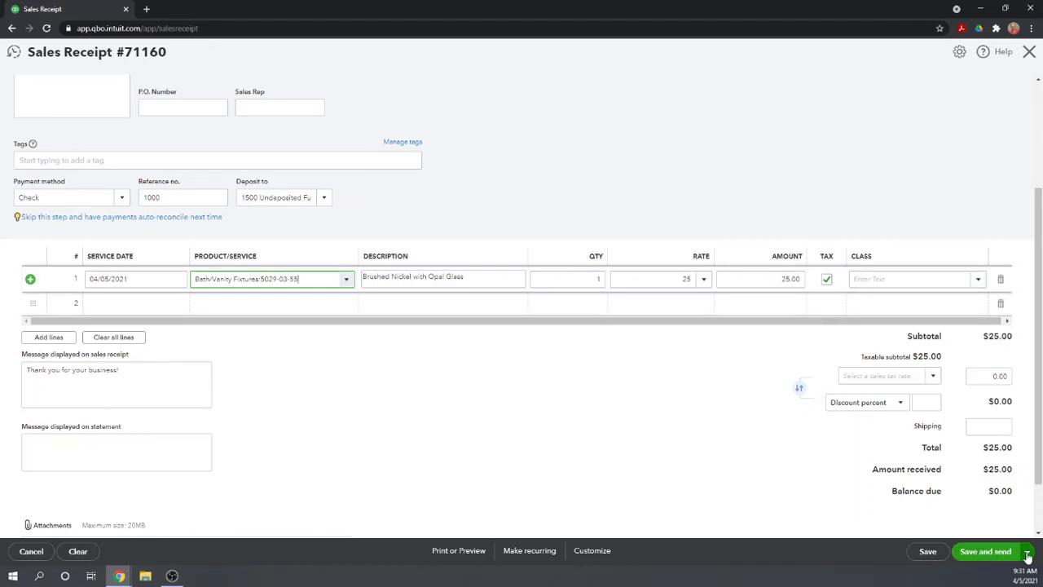
- Save receipt #71160 and open a blank receipt #71161 via Save and new
left_click(1027, 551)
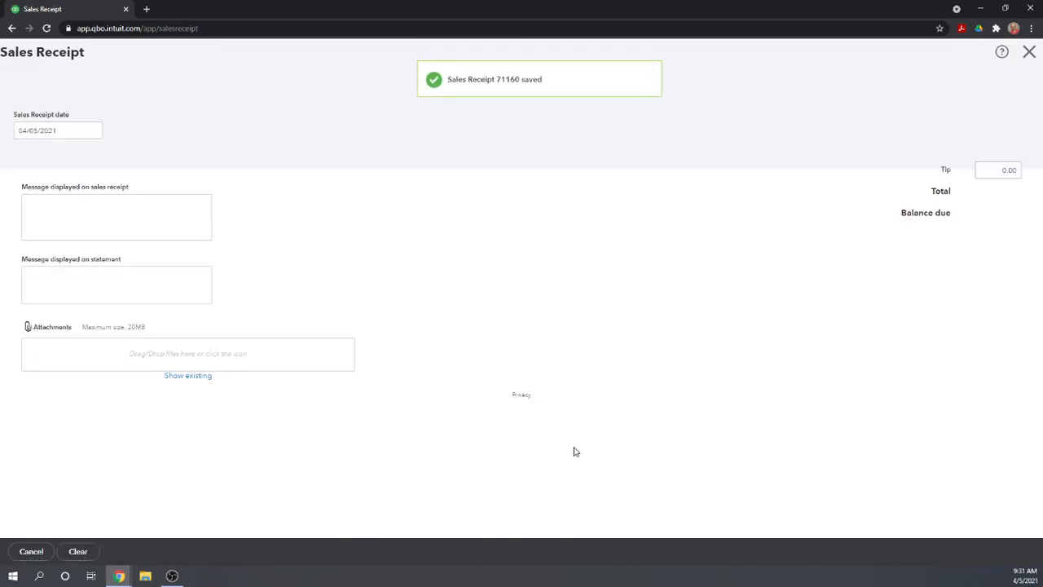
left_click(986, 551)
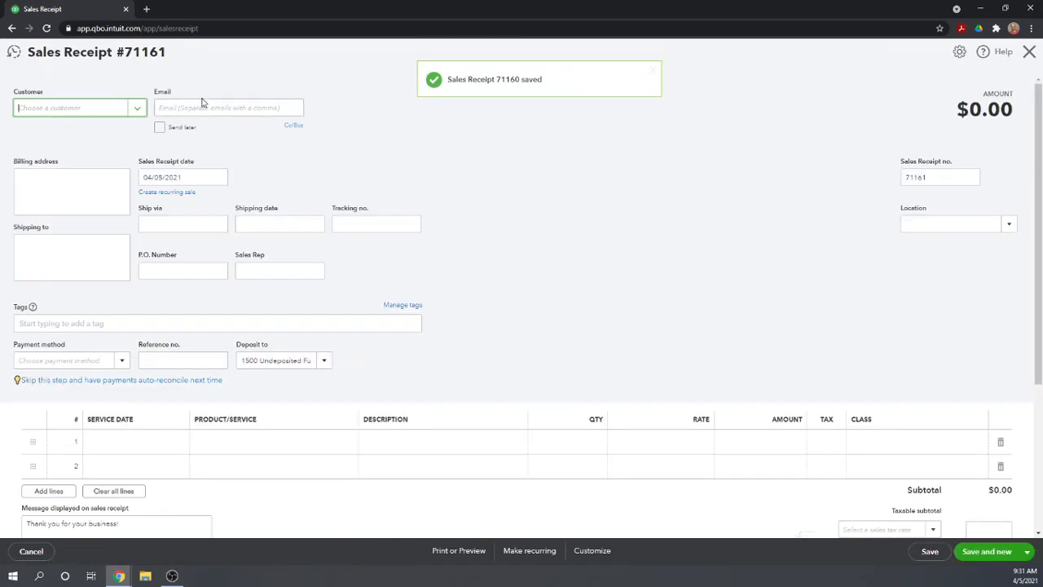
left_click(79, 108)
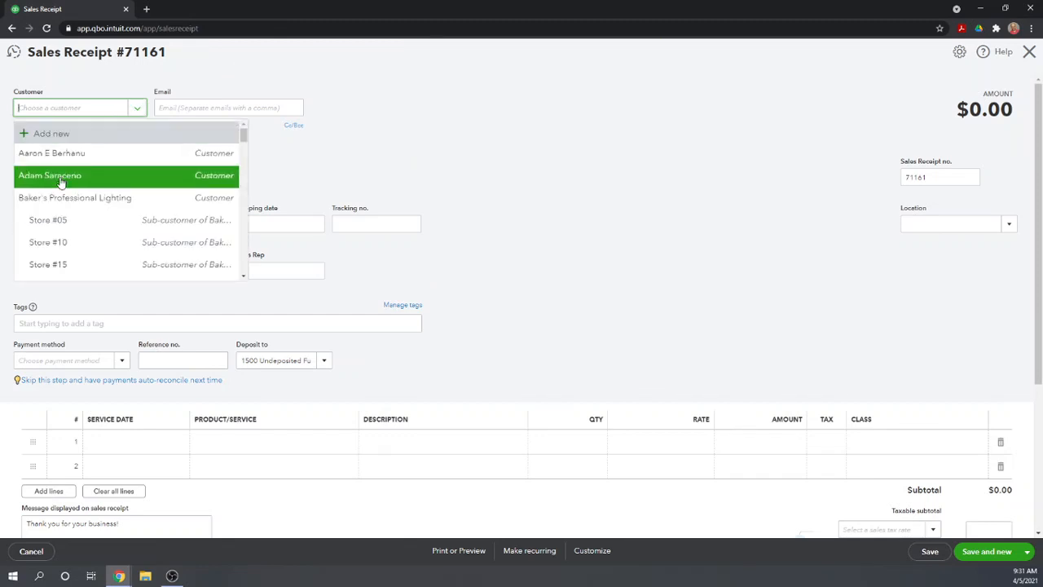
left_click(49, 176)
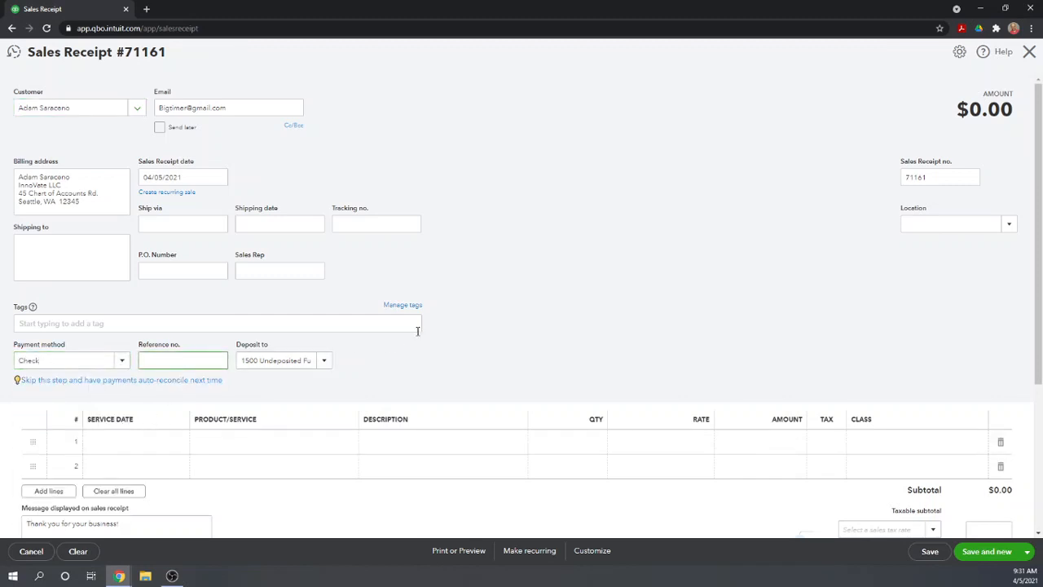
type("1200")
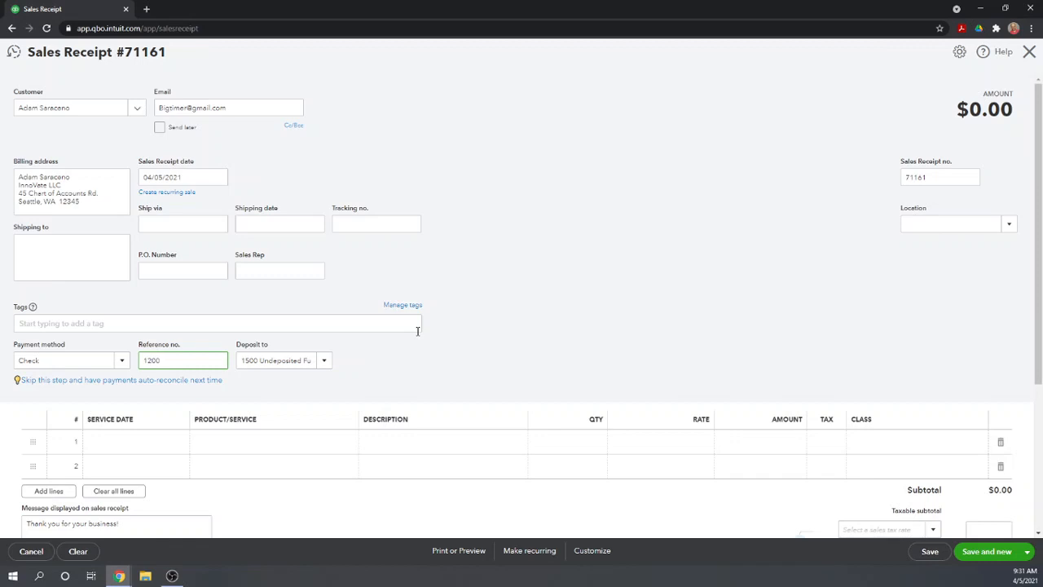
scroll("down", 3)
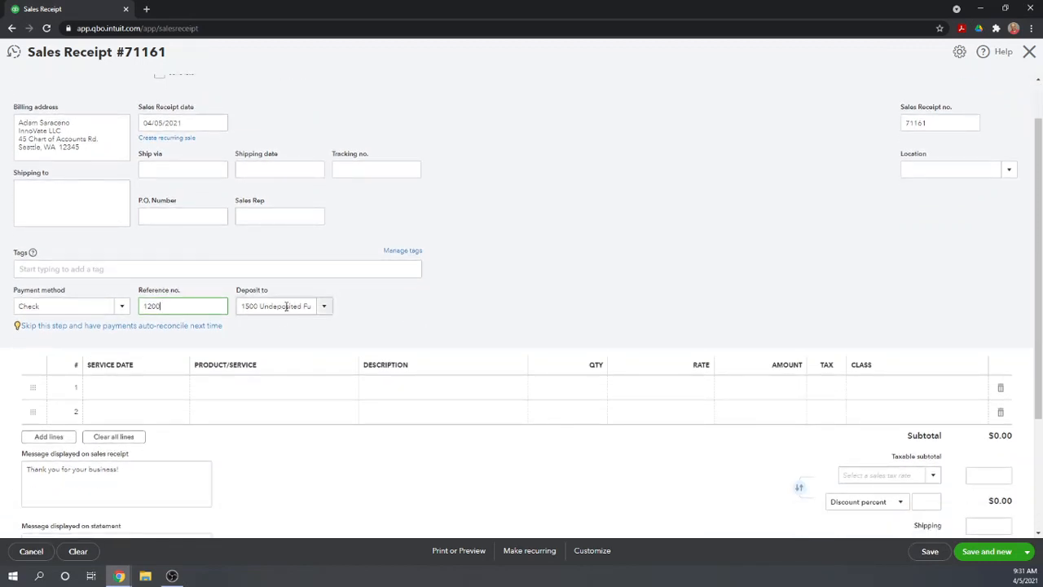
- Add a Bathroom Sink line, qty 1 at $125, classed Bath/Vanity
left_click(134, 388)
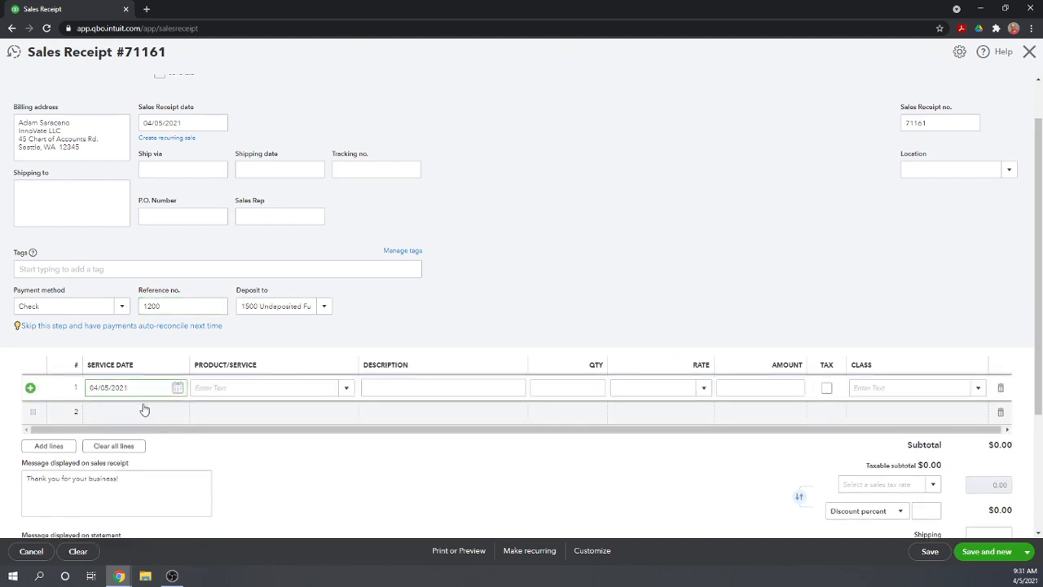
left_click(346, 388)
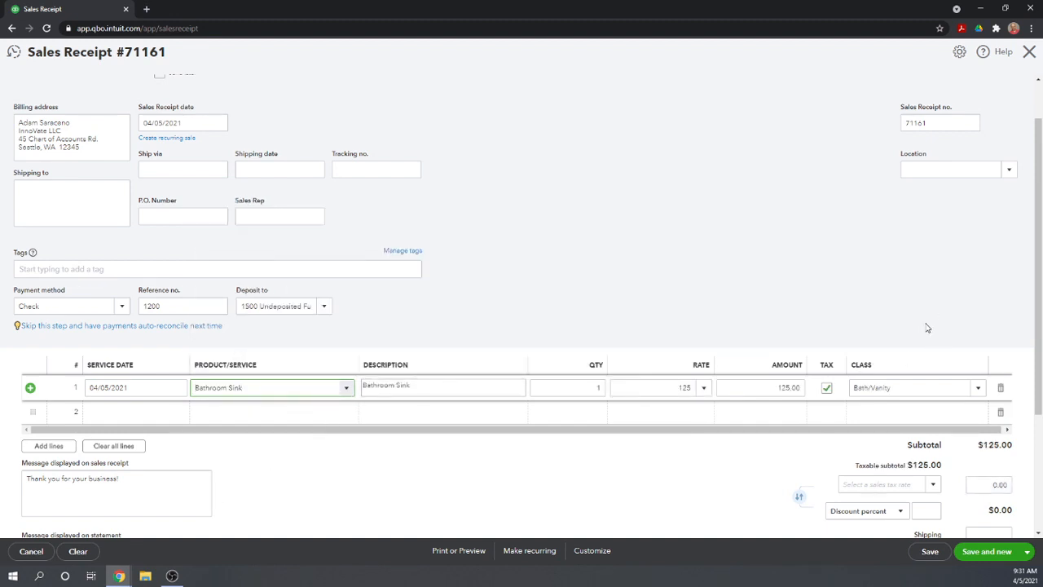
scroll("down", 3)
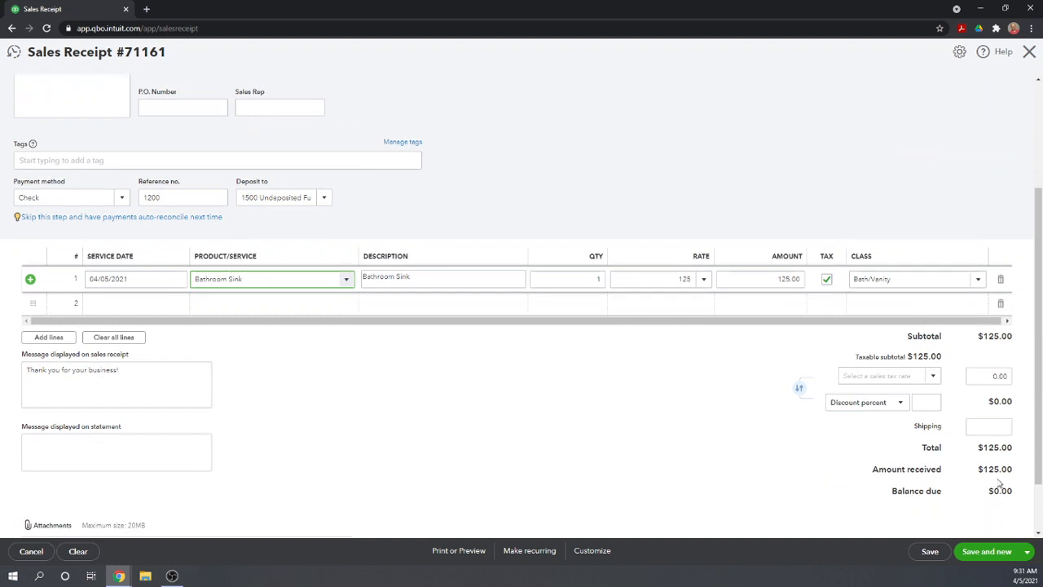
mouse_move(978, 483)
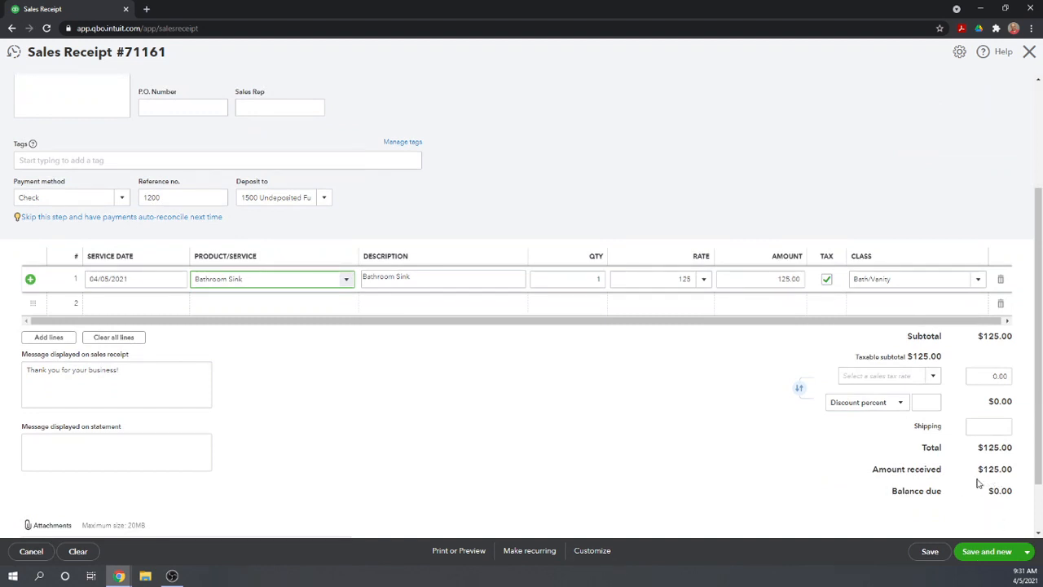
mouse_move(454, 553)
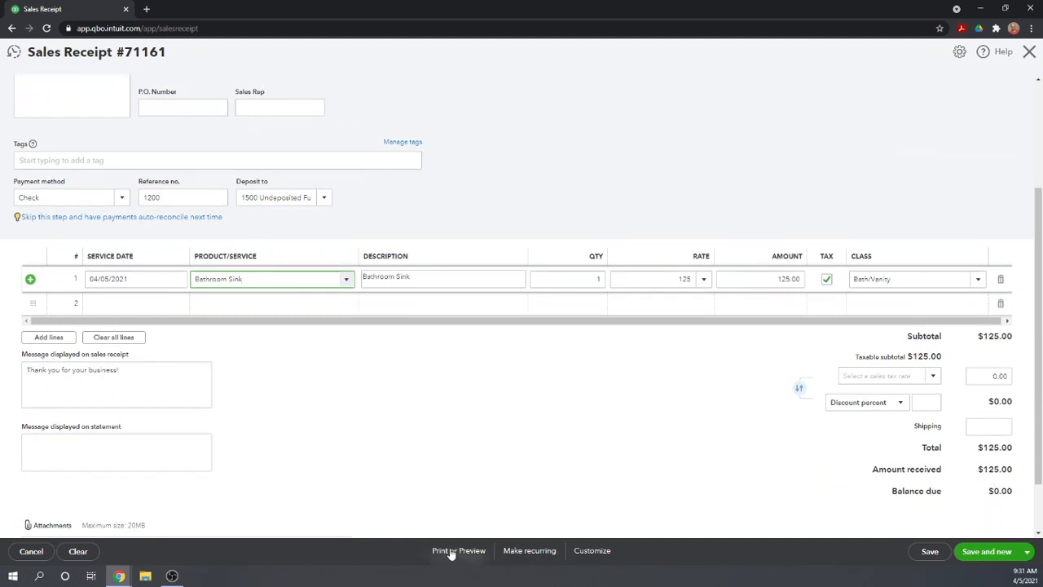
- Save receipt #71161 and review its print preview showing the $125 sale
left_click(458, 551)
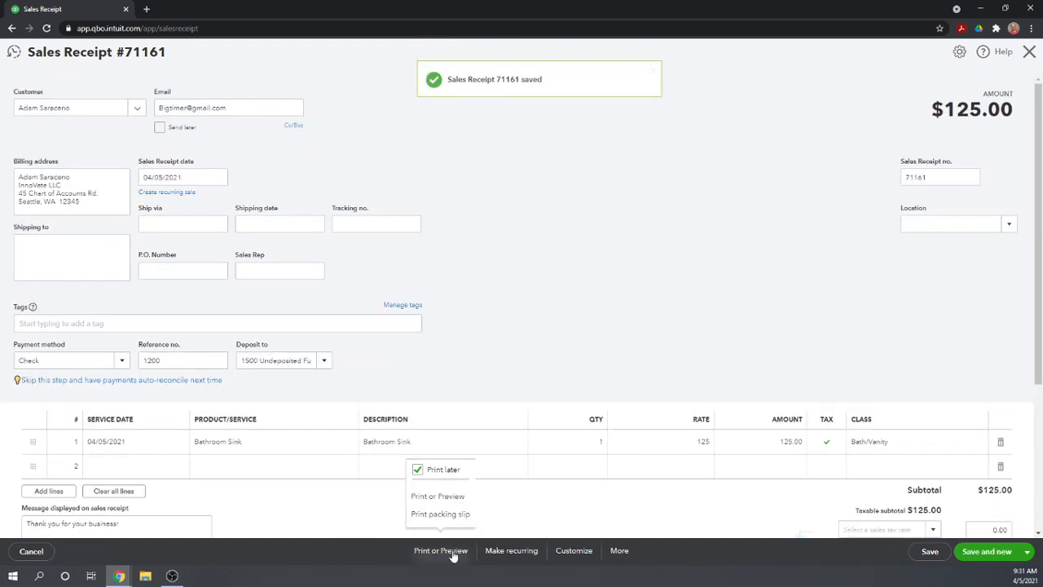
left_click(437, 495)
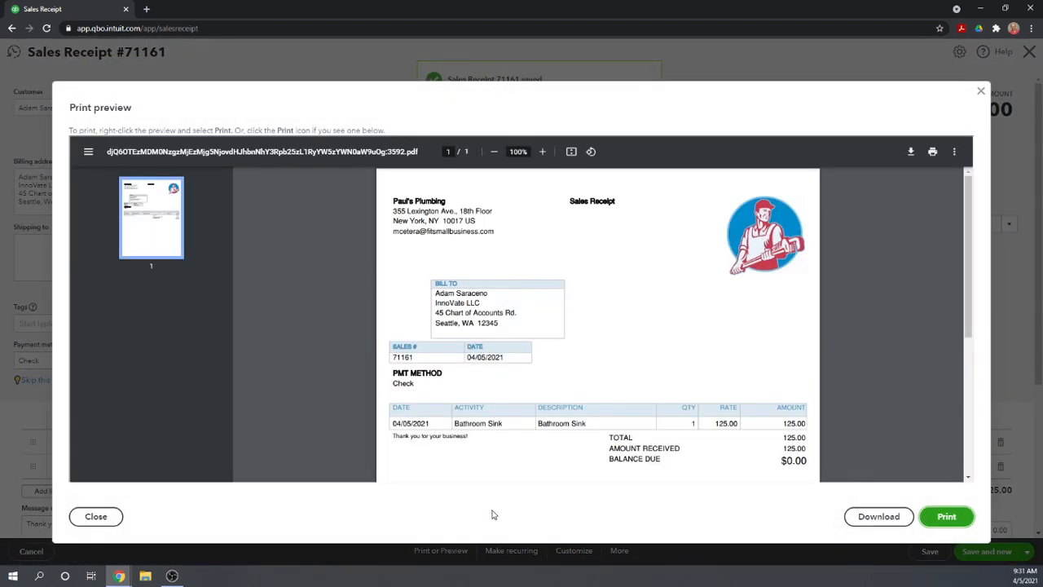
scroll("down", 3)
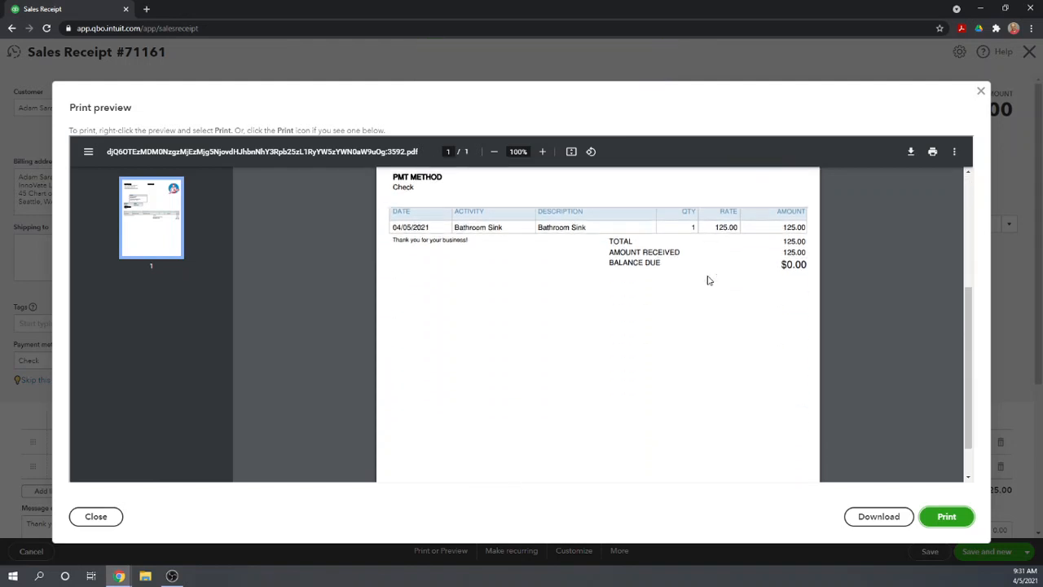
scroll("up", 3)
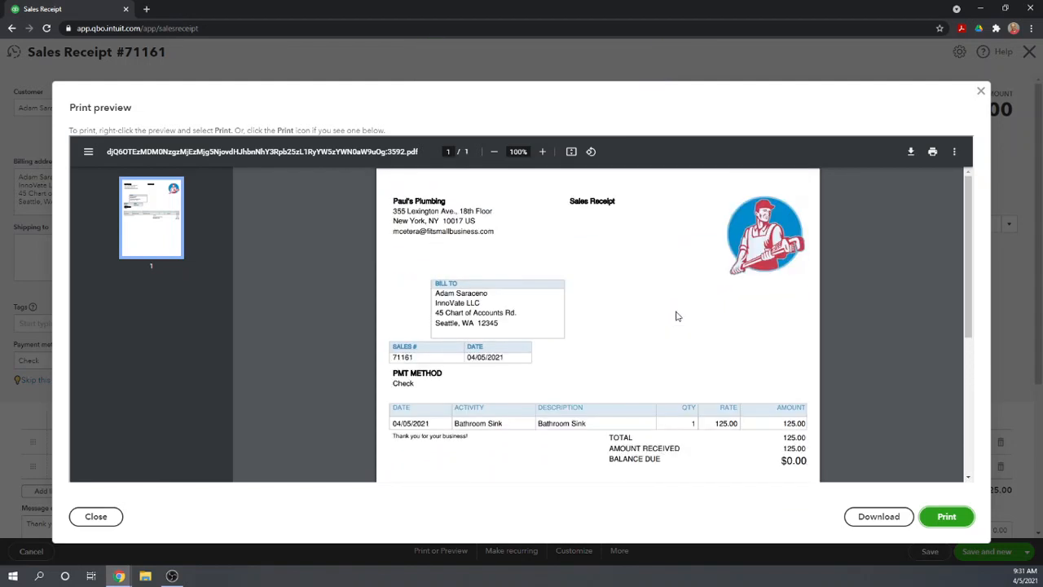
mouse_move(593, 352)
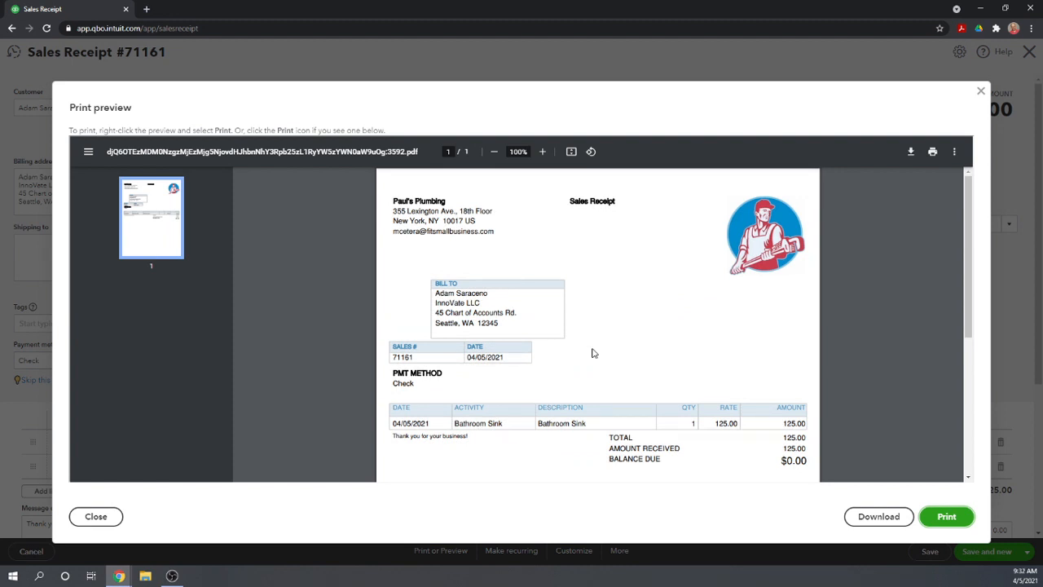
mouse_move(568, 370)
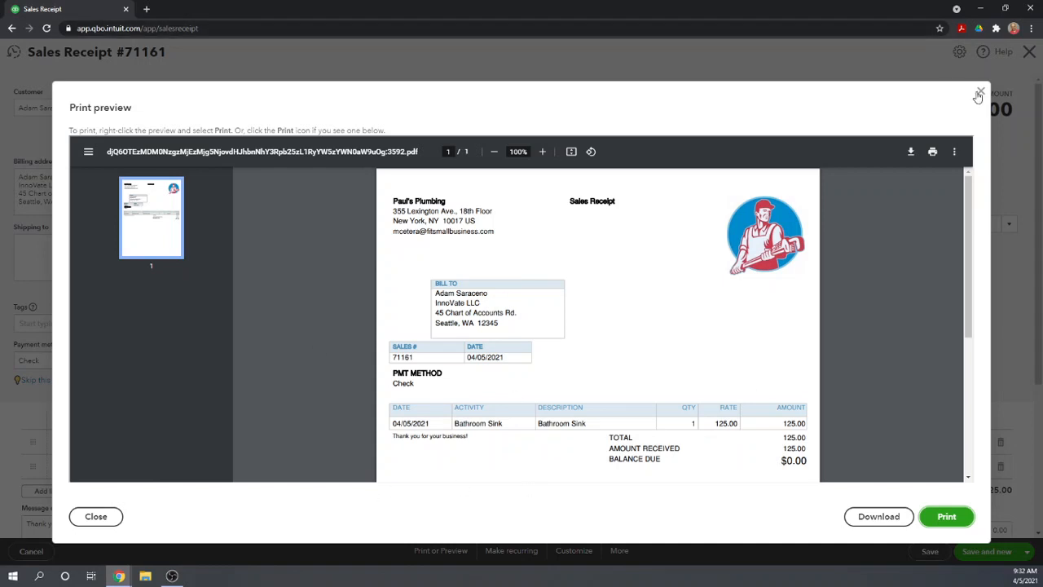
- Close the print preview and switch the save button to Save and close
left_click(95, 515)
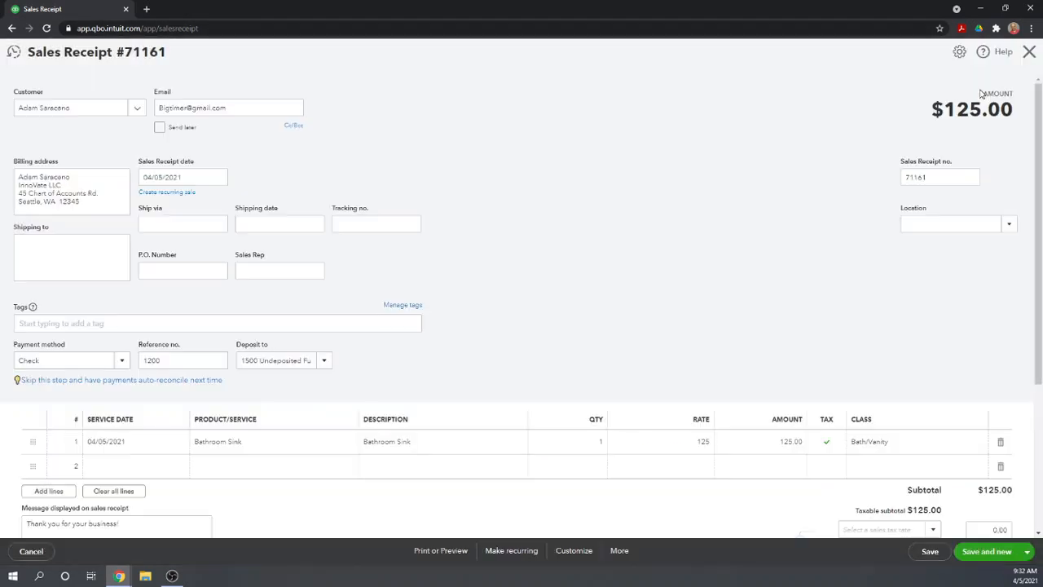
scroll("down", 3)
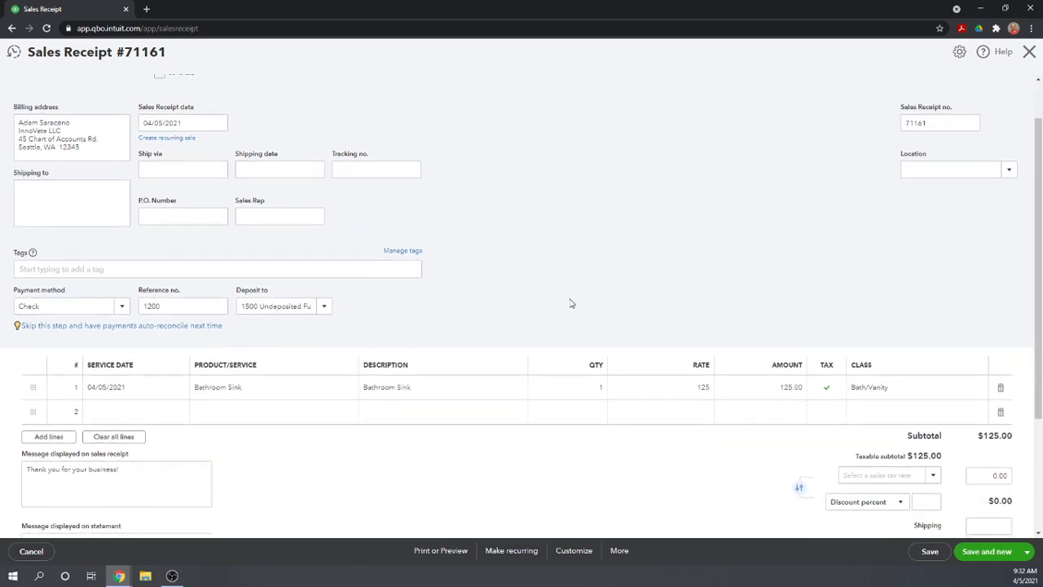
scroll("down", 3)
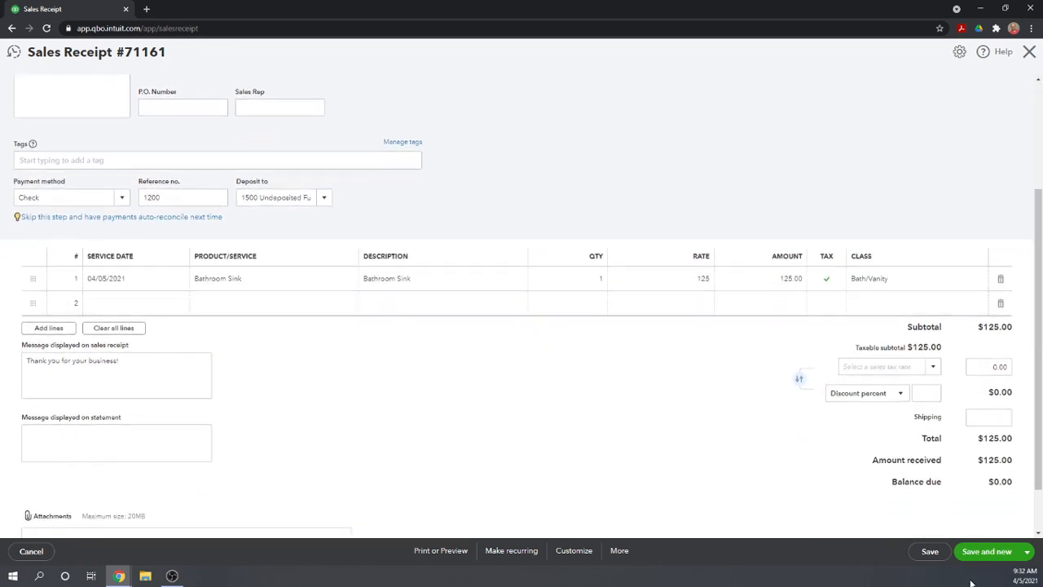
left_click(1027, 551)
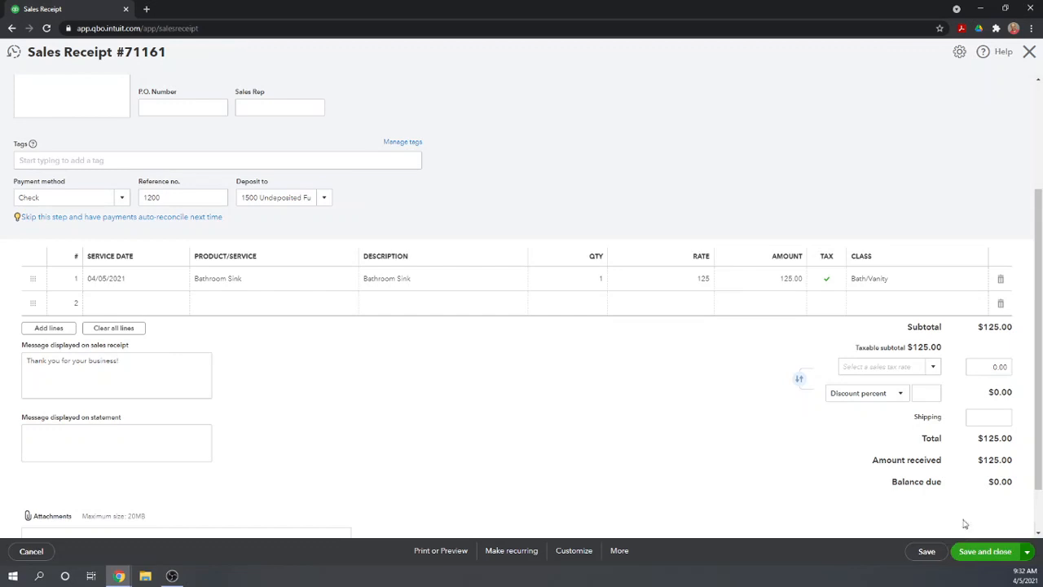
- Save and close receipt #71161, then choose Bank deposit from + New
left_click(985, 551)
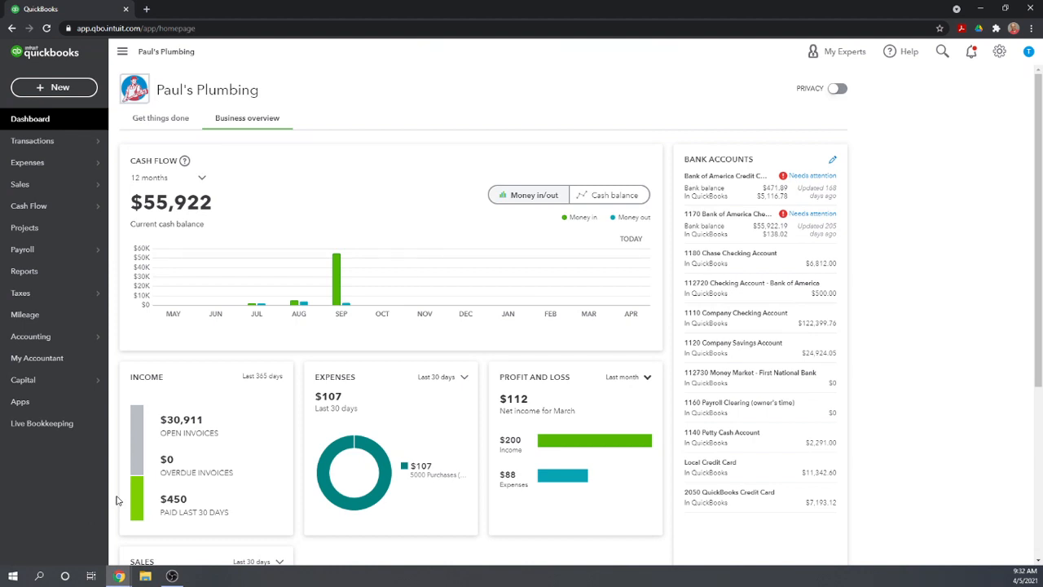
mouse_move(166, 455)
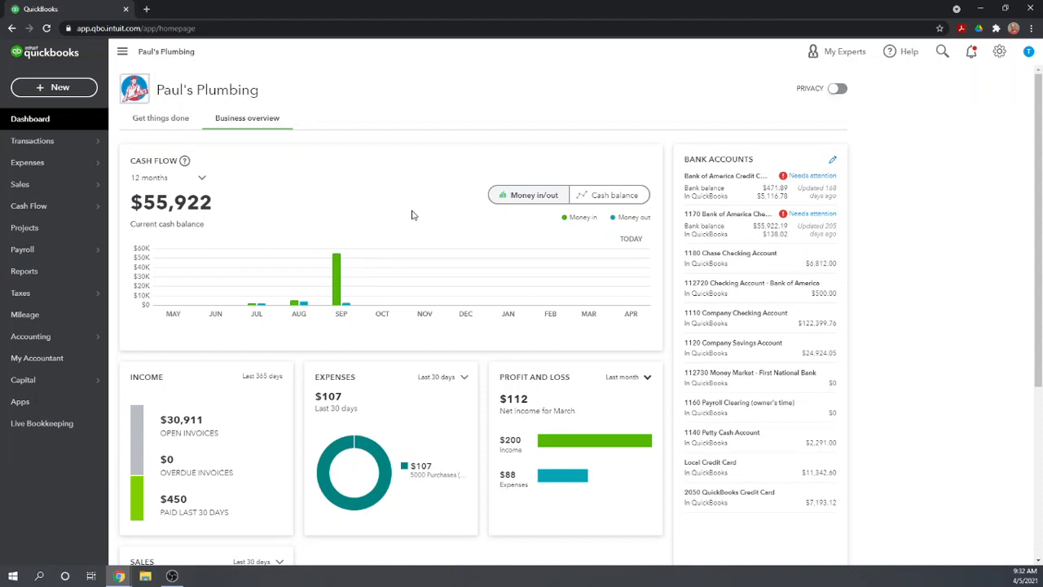
mouse_move(385, 178)
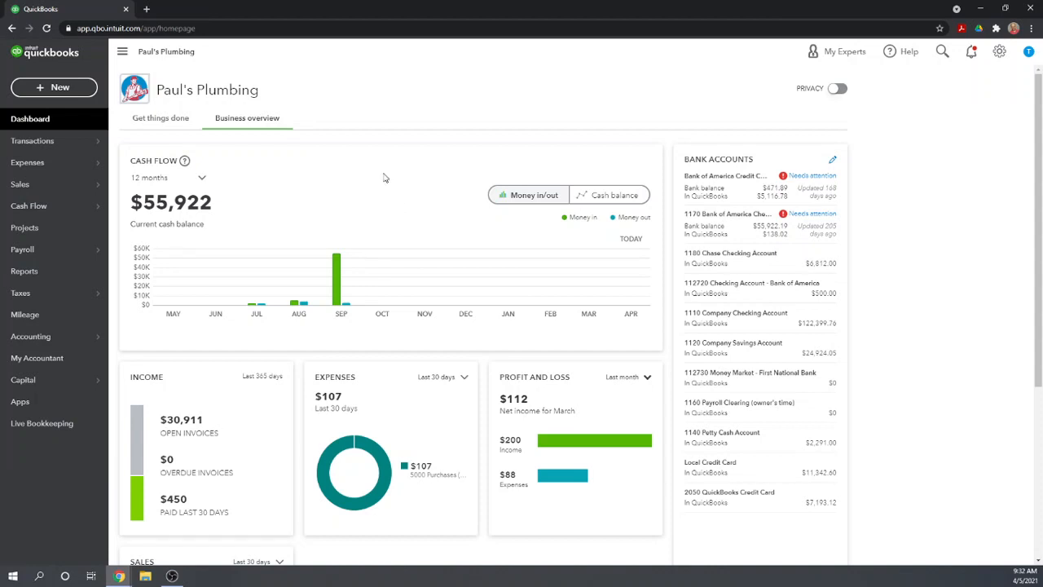
mouse_move(54, 88)
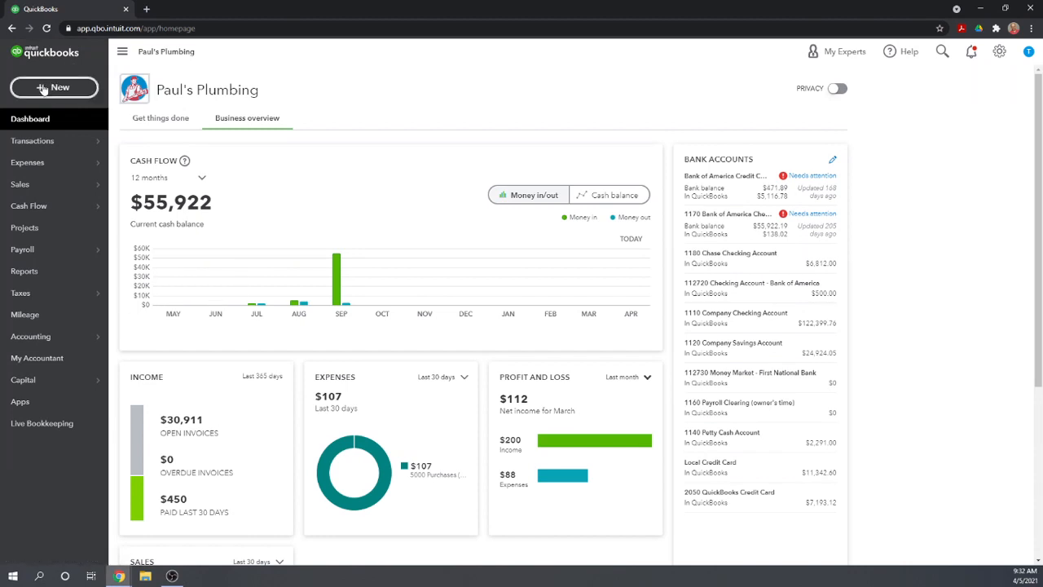
left_click(54, 88)
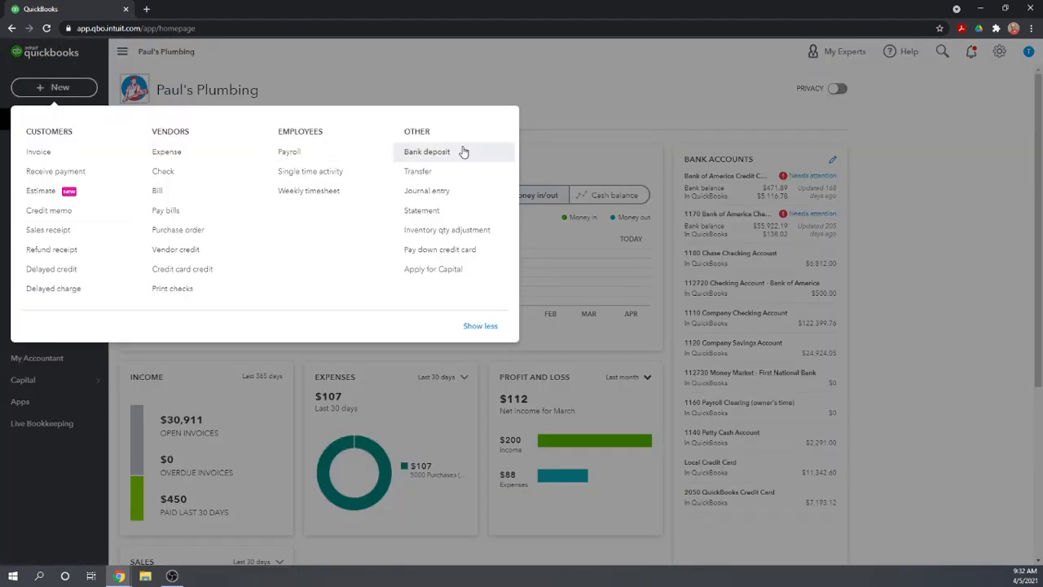
left_click(427, 152)
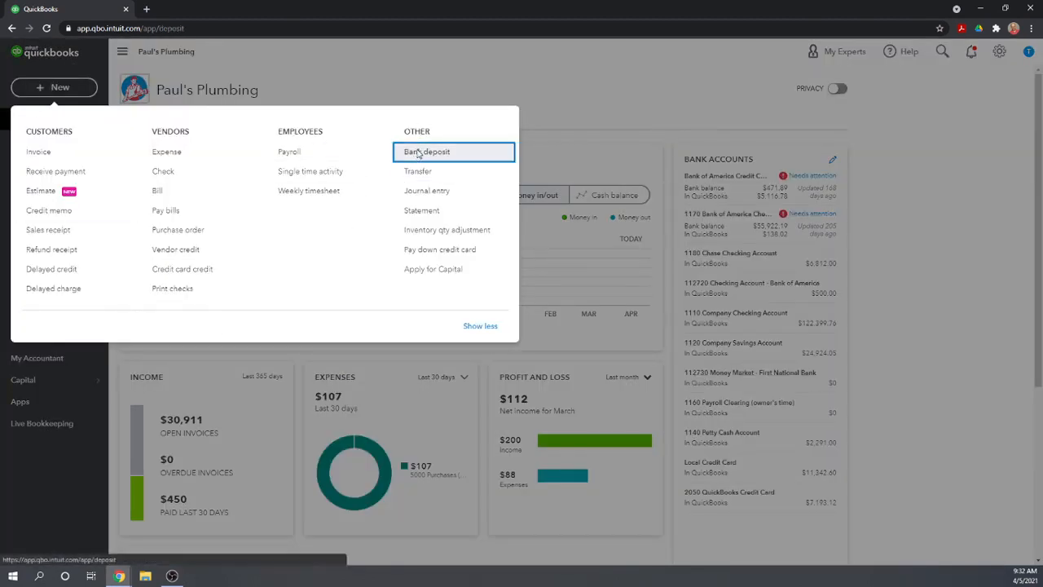
- Load the Chase Checking bank deposit form and review the four undeposited check receipts
left_click(427, 151)
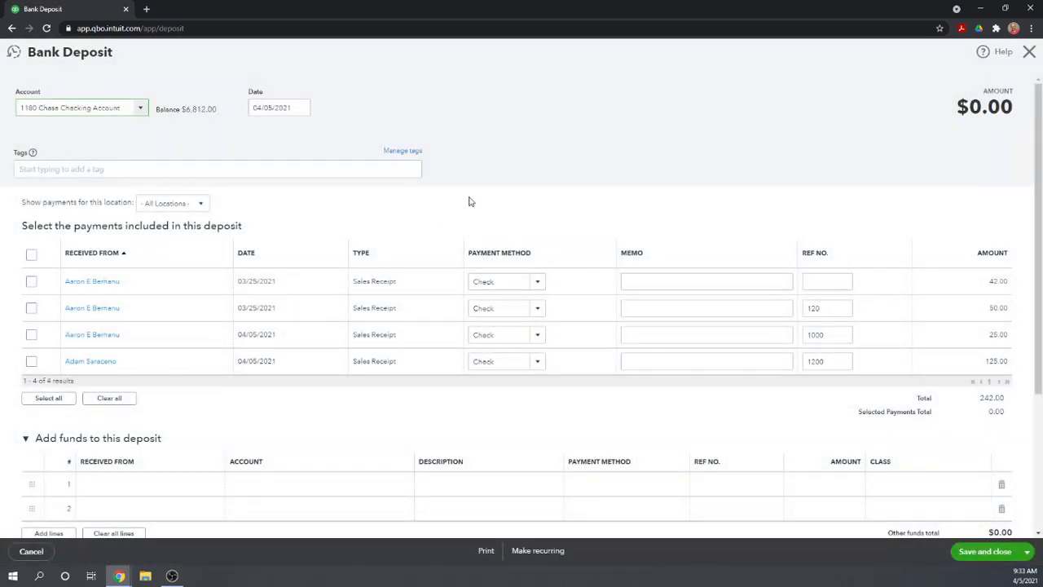
scroll("down", 3)
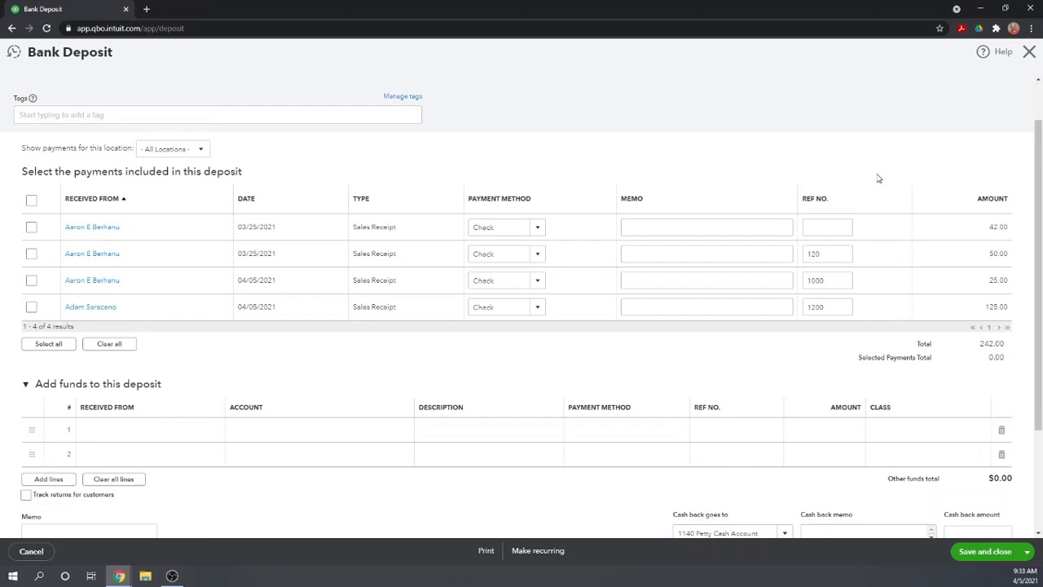
mouse_move(652, 370)
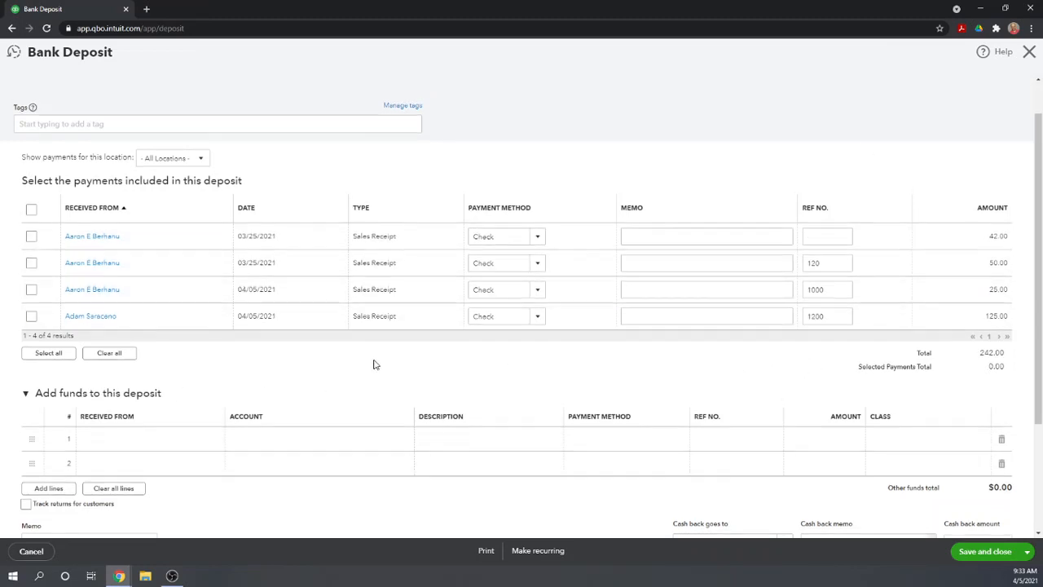
scroll("up", 3)
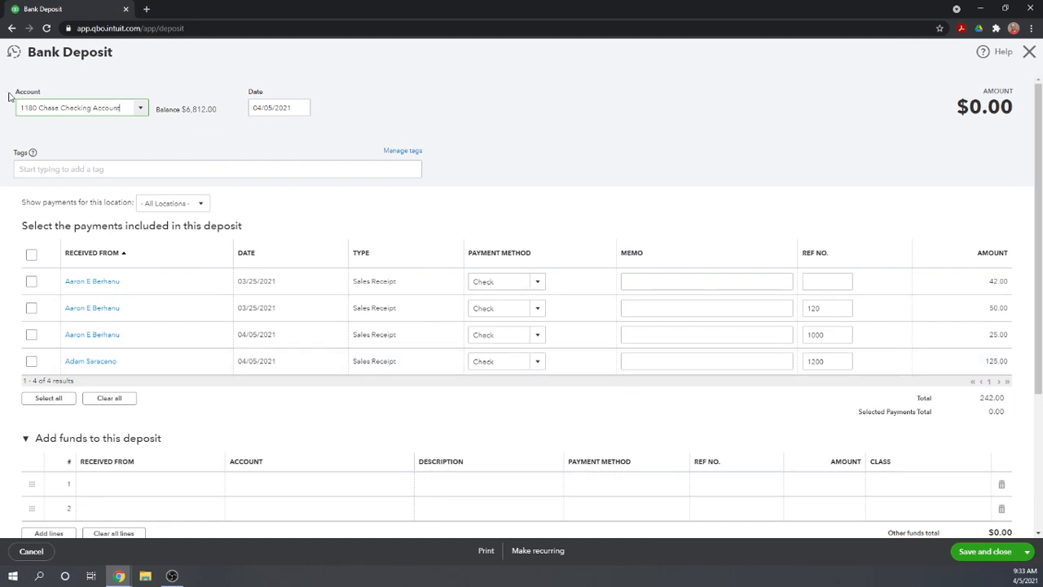
mouse_move(57, 244)
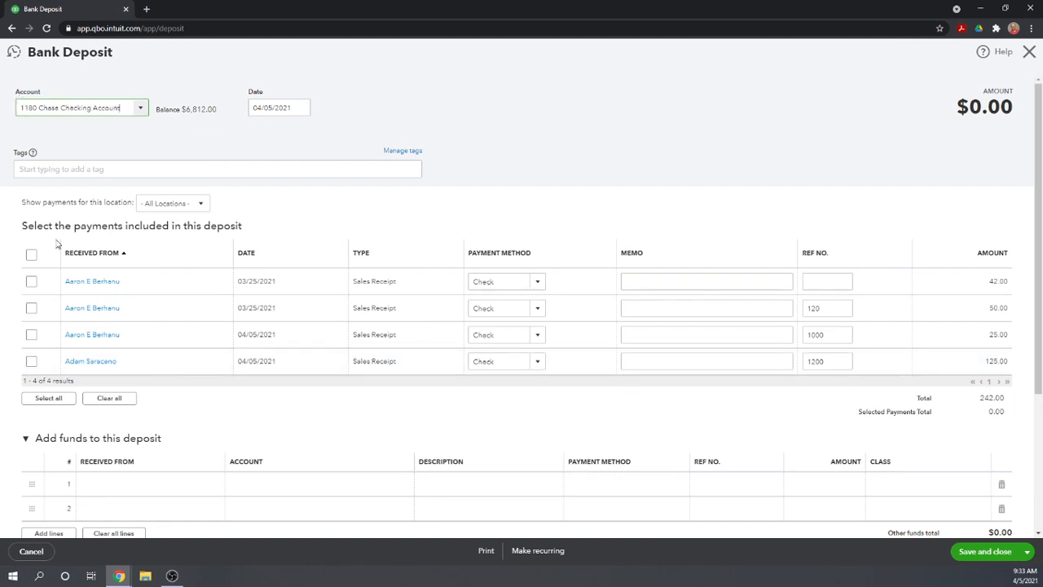
mouse_move(478, 234)
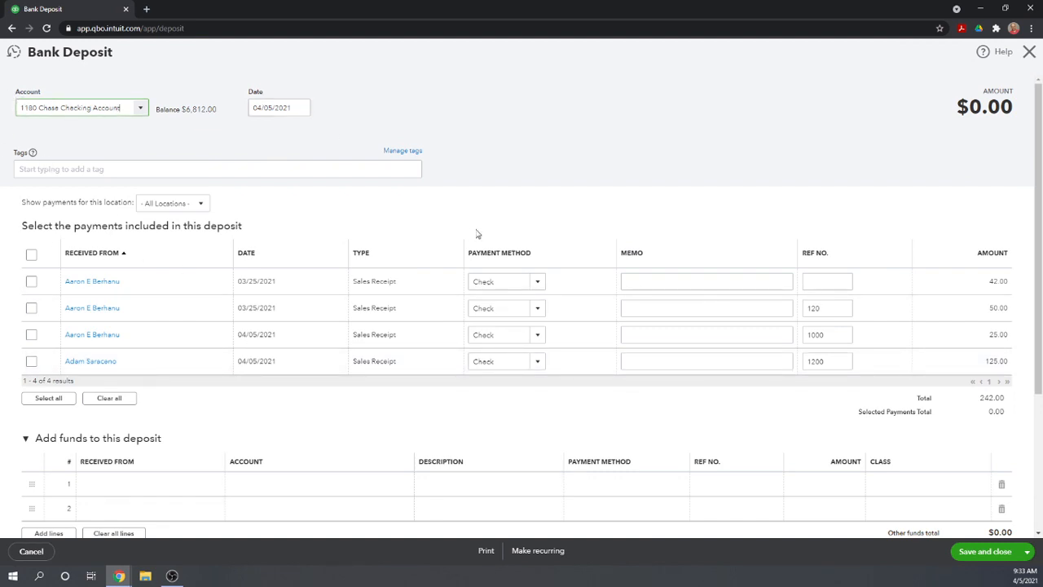
scroll("down", 3)
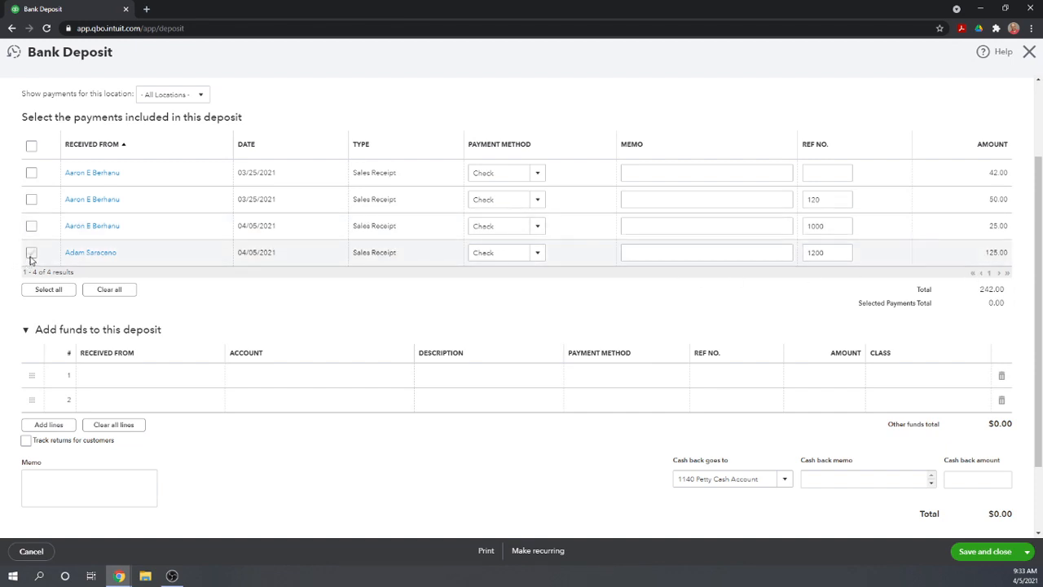
- Tick all four check payments ($125, $25 and the rest) so the deposit totals $242.00
left_click(31, 251)
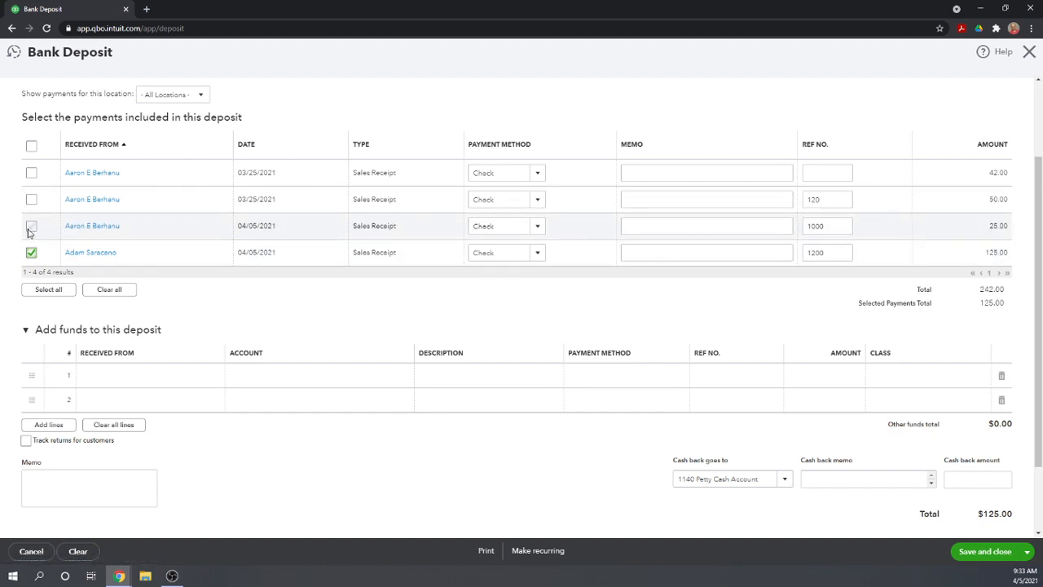
left_click(31, 225)
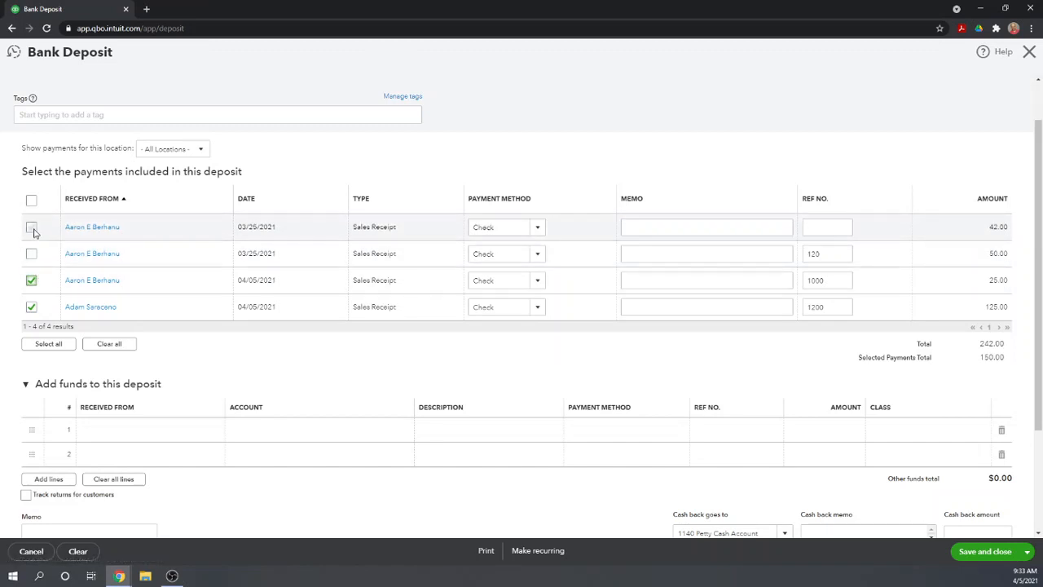
left_click(31, 199)
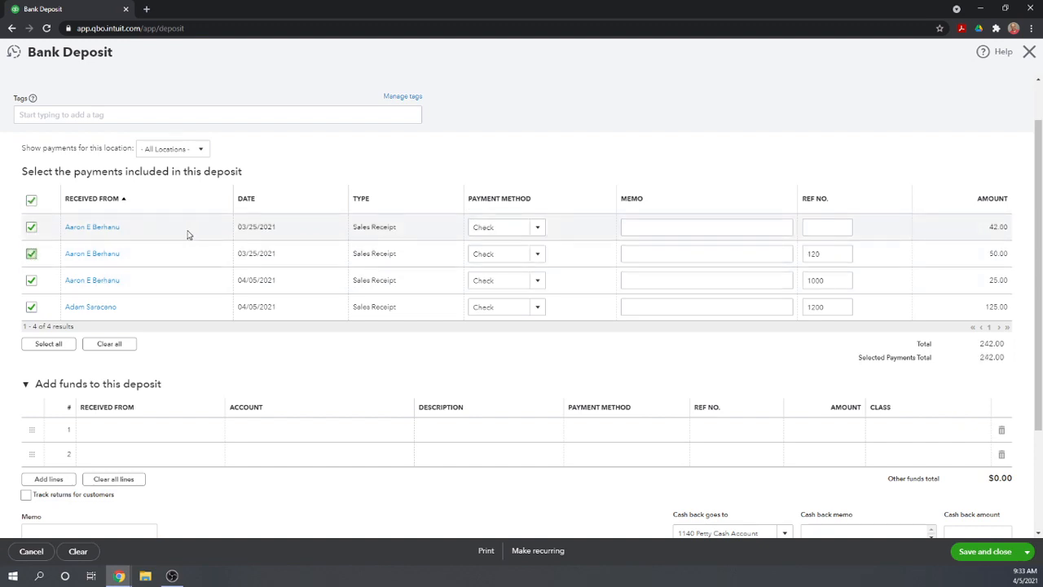
mouse_move(1001, 352)
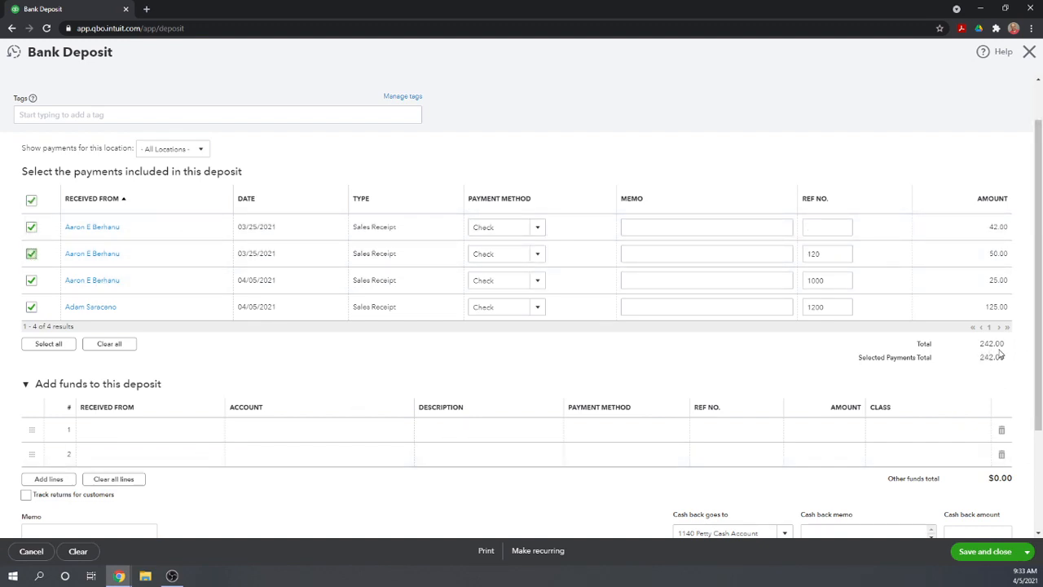
mouse_move(522, 378)
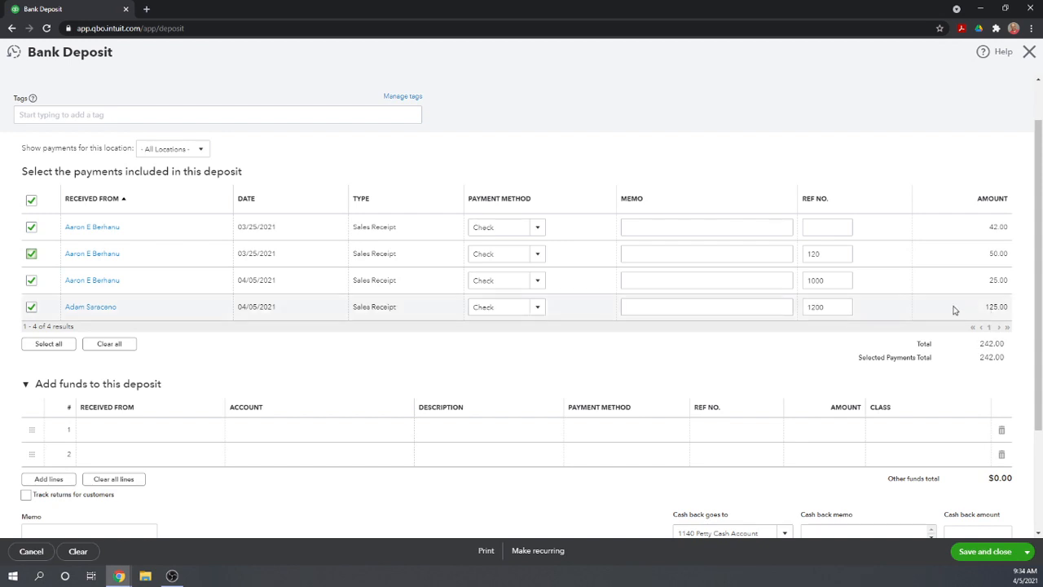
mouse_move(942, 330)
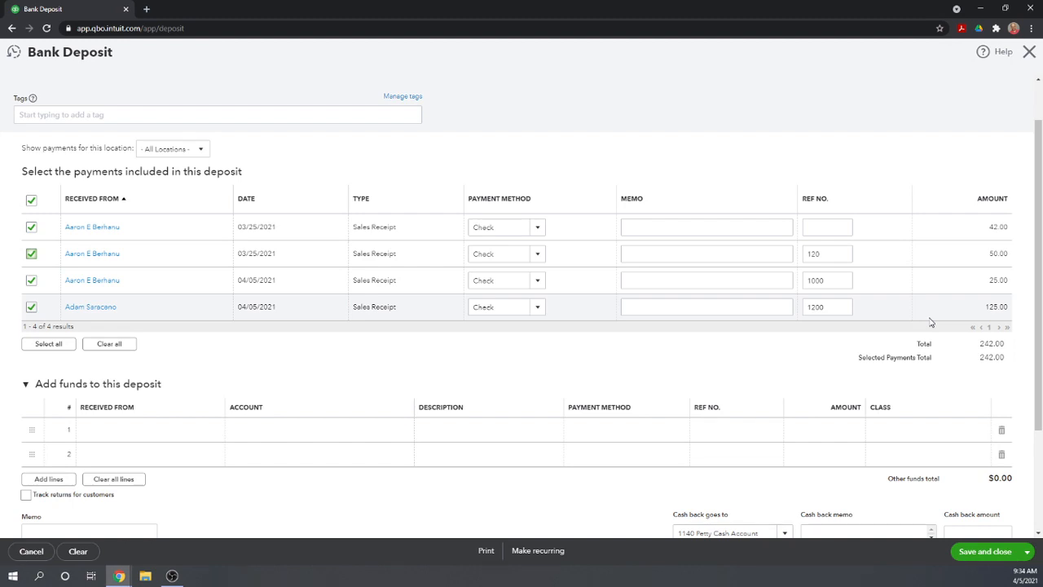
scroll("up", 3)
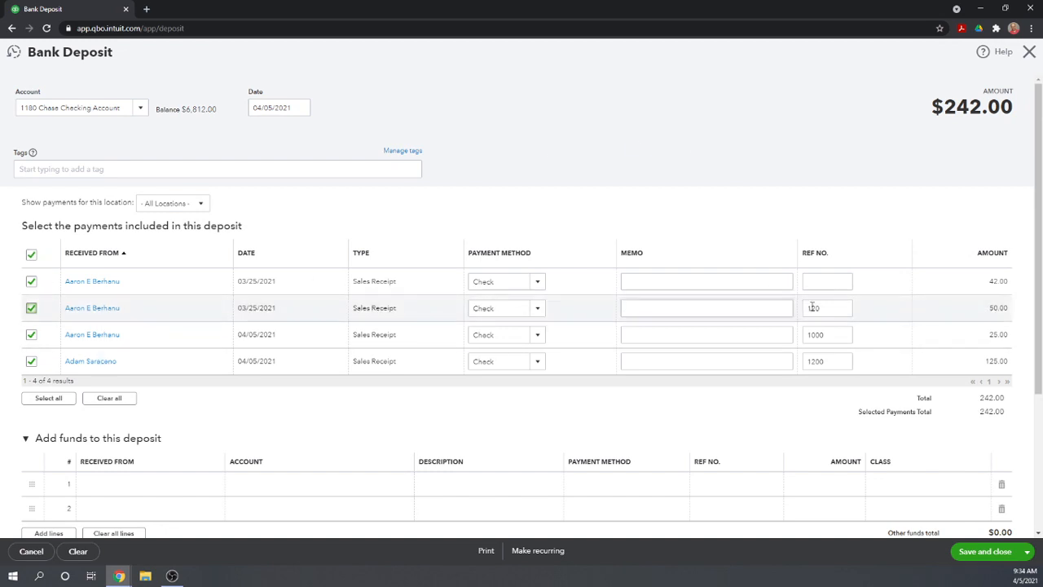
scroll("down", 3)
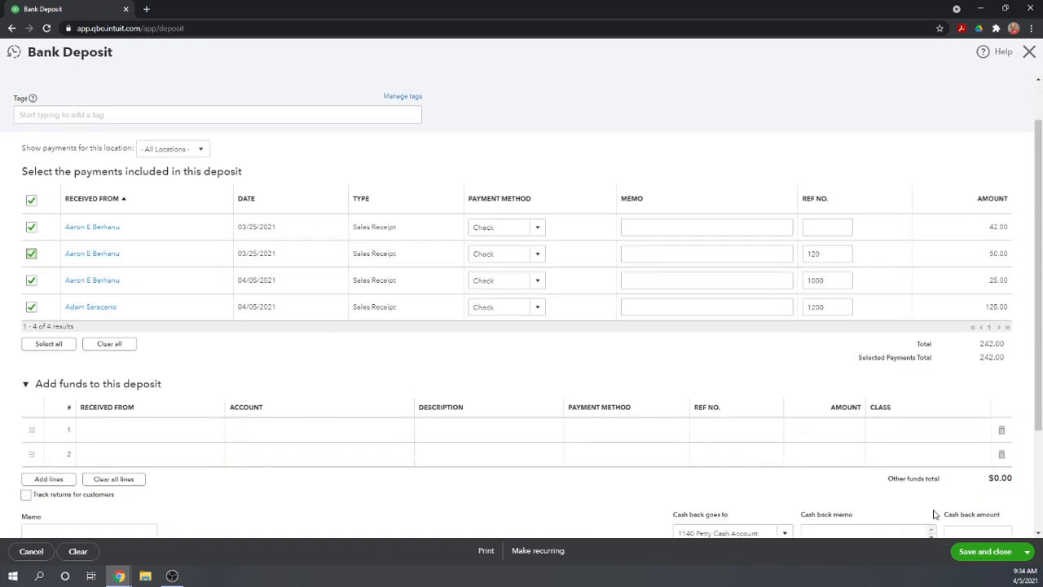
scroll("down", 3)
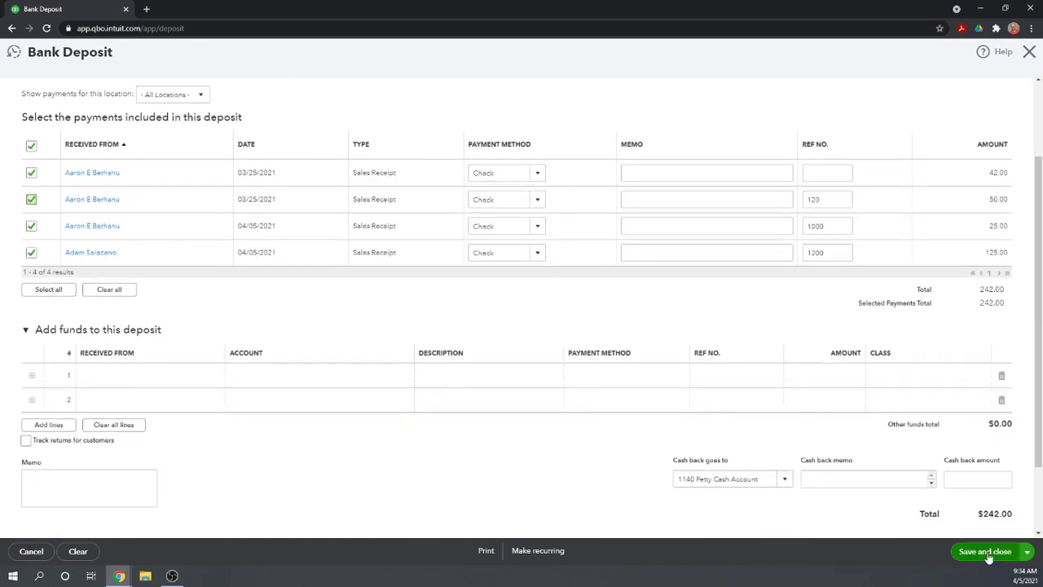
- Save and close the $242 Chase Checking bank deposit, returning to the dashboard
left_click(985, 551)
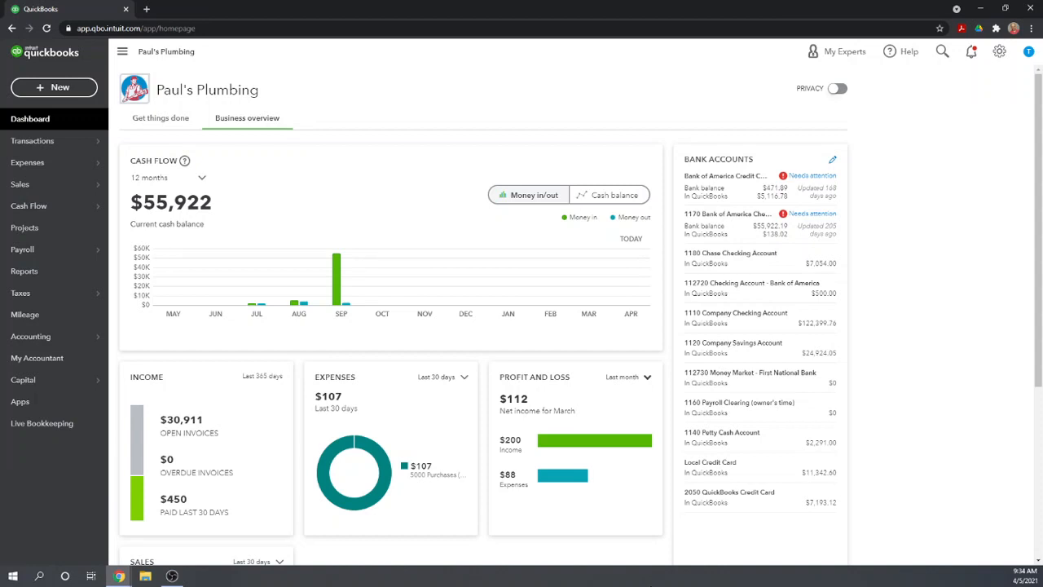
mouse_move(769, 313)
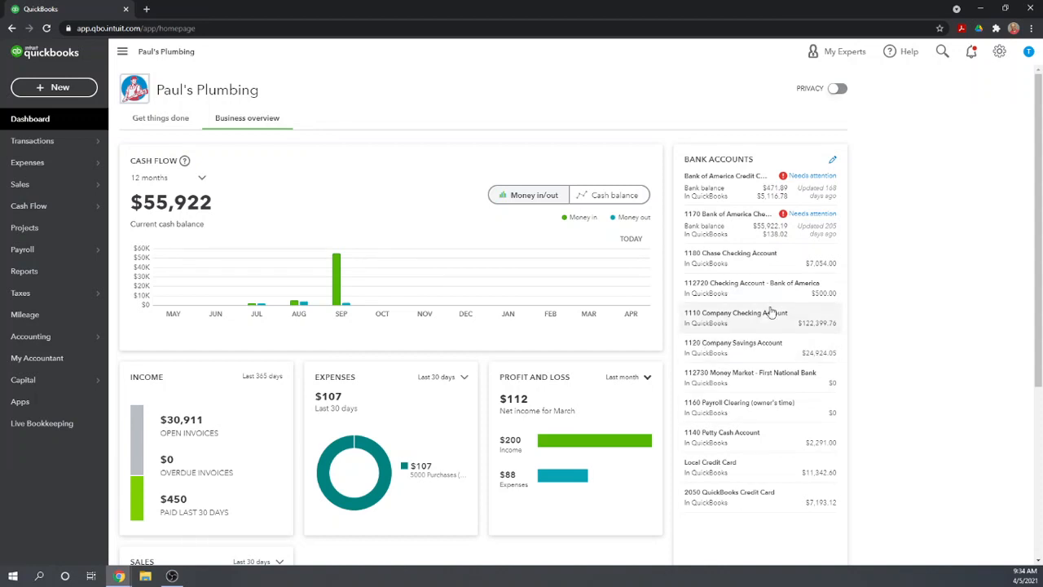
mouse_move(921, 255)
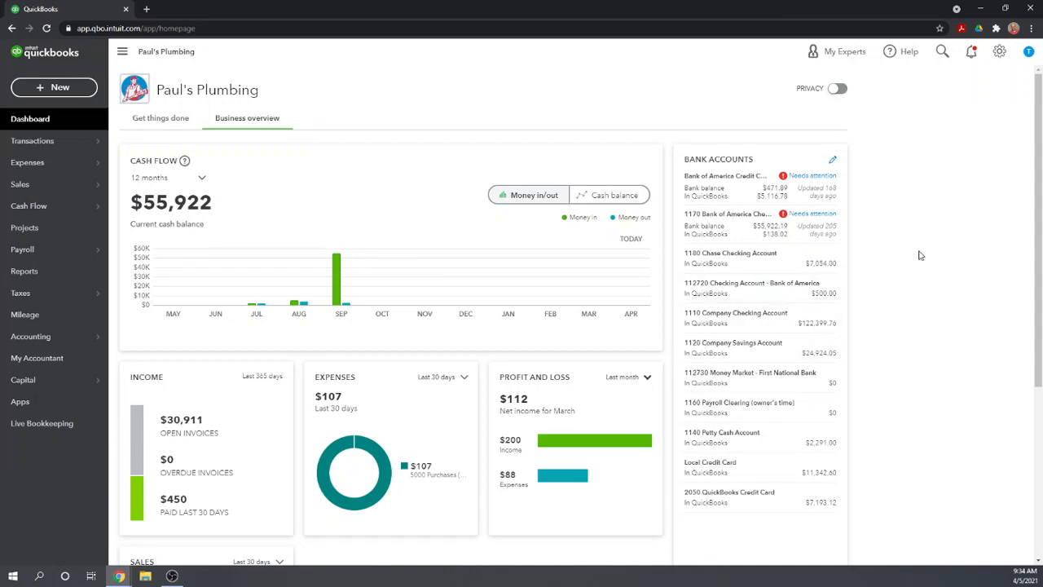